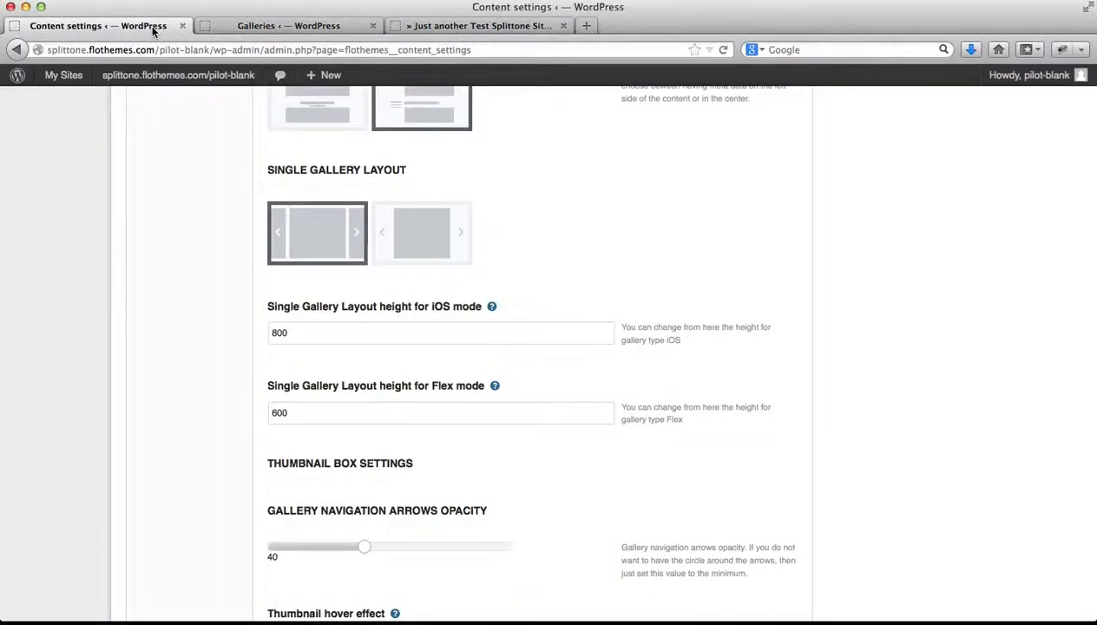
From the Galleries list of 19 published galleries, begin adding a new gallery
left_click(288, 25)
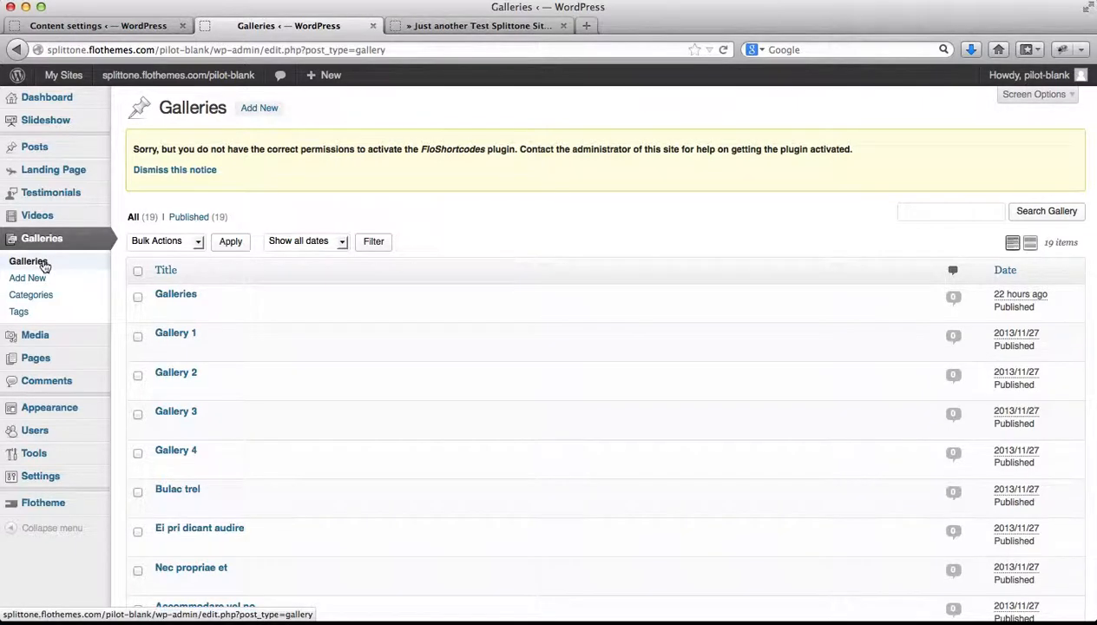
left_click(26, 278)
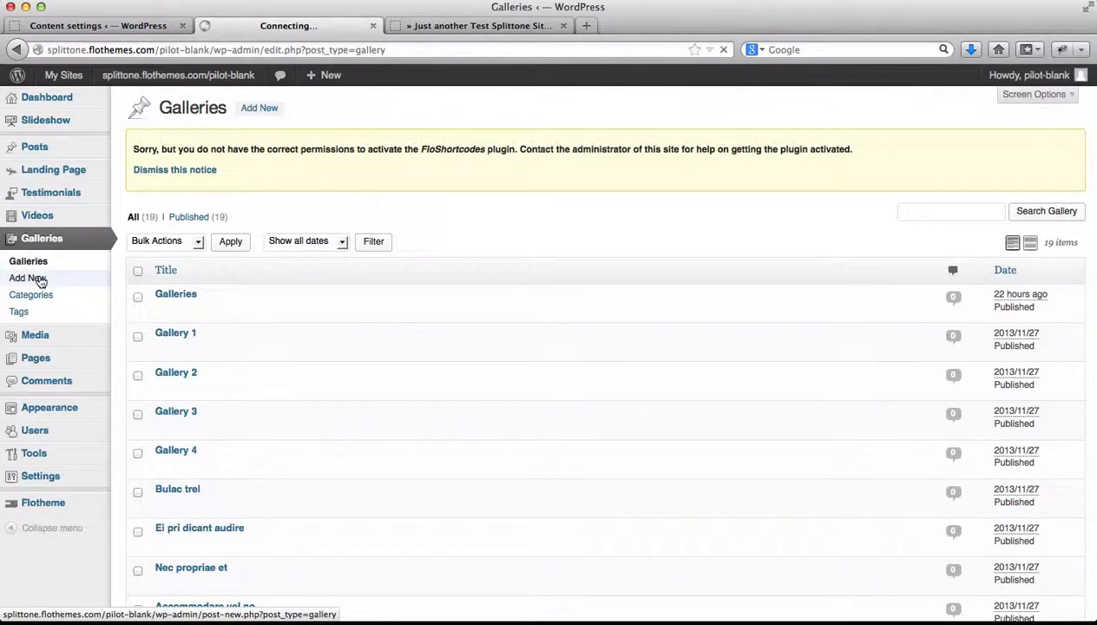
Title the gallery 'Newest gallery' and paste a Lorem Ipsum paragraph as its description
left_click(27, 278)
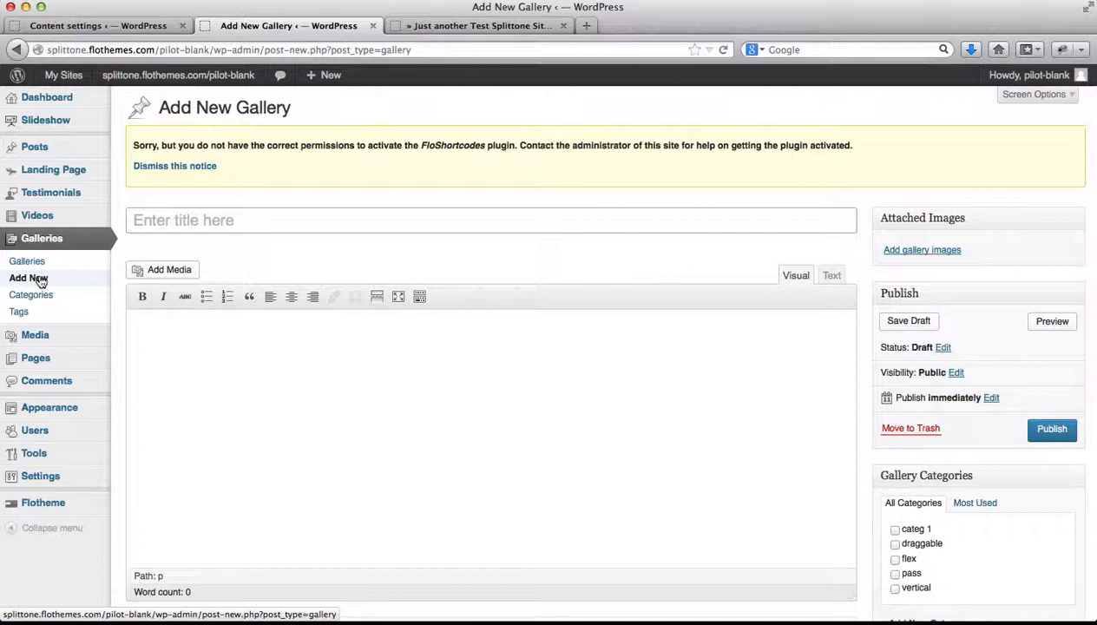
type("N")
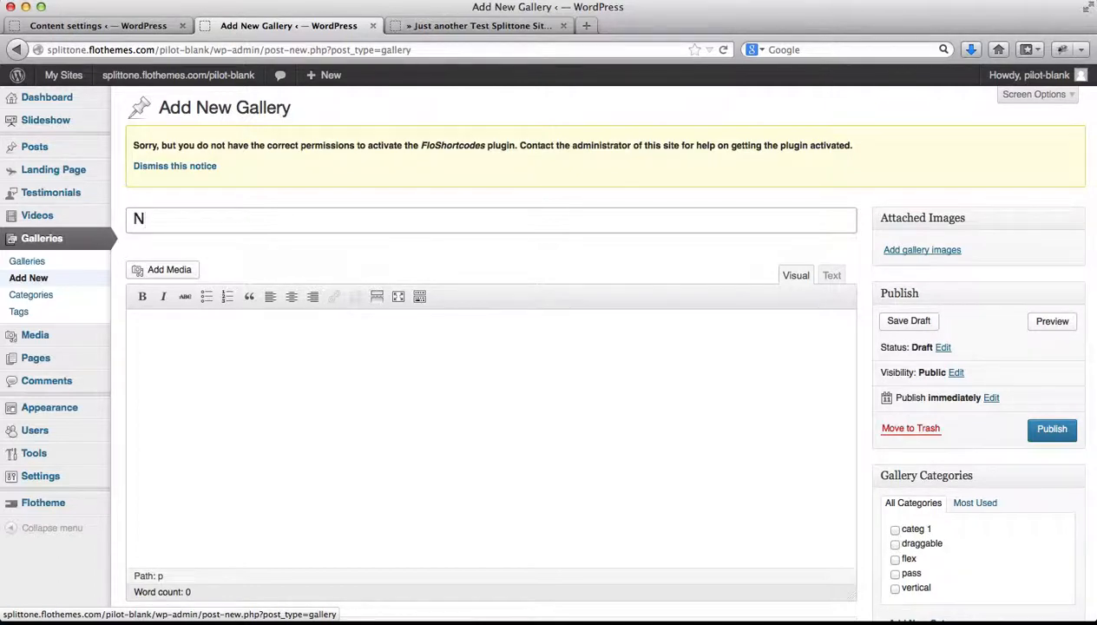
type("we")
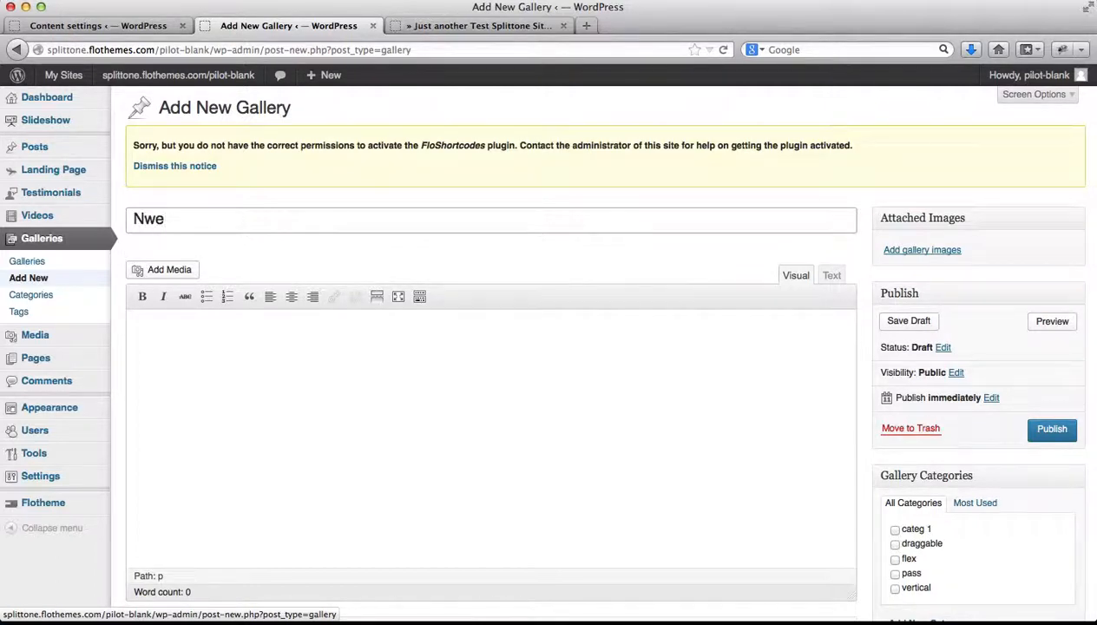
type("Newest gallery")
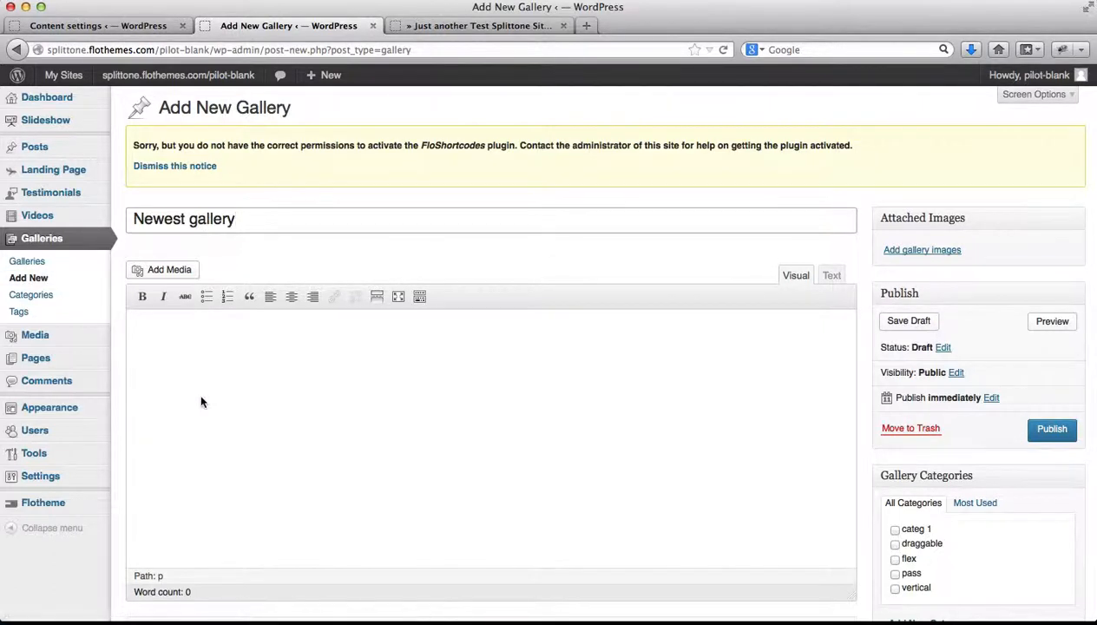
left_click(908, 320)
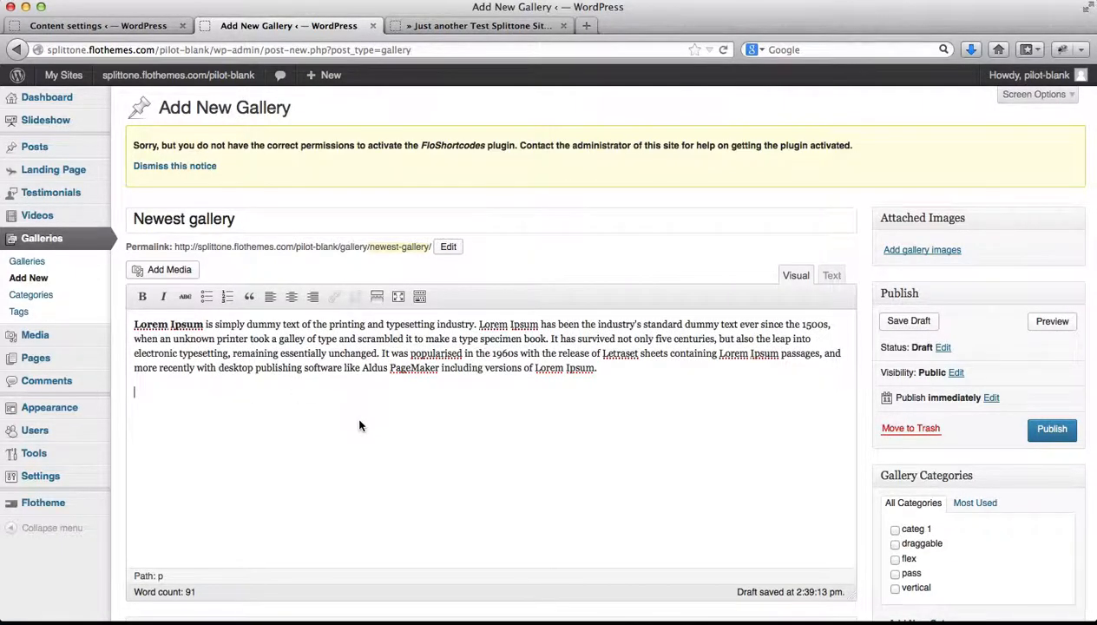
scroll("down", 3)
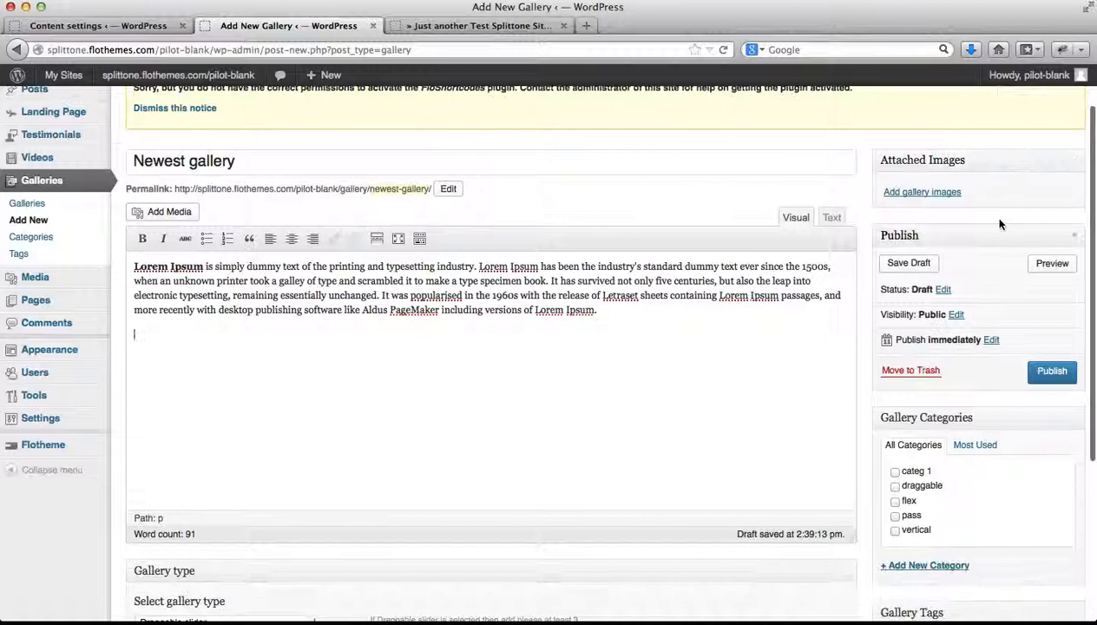
Choose three JPEG images from the Blog folder to upload as gallery images
left_click(922, 192)
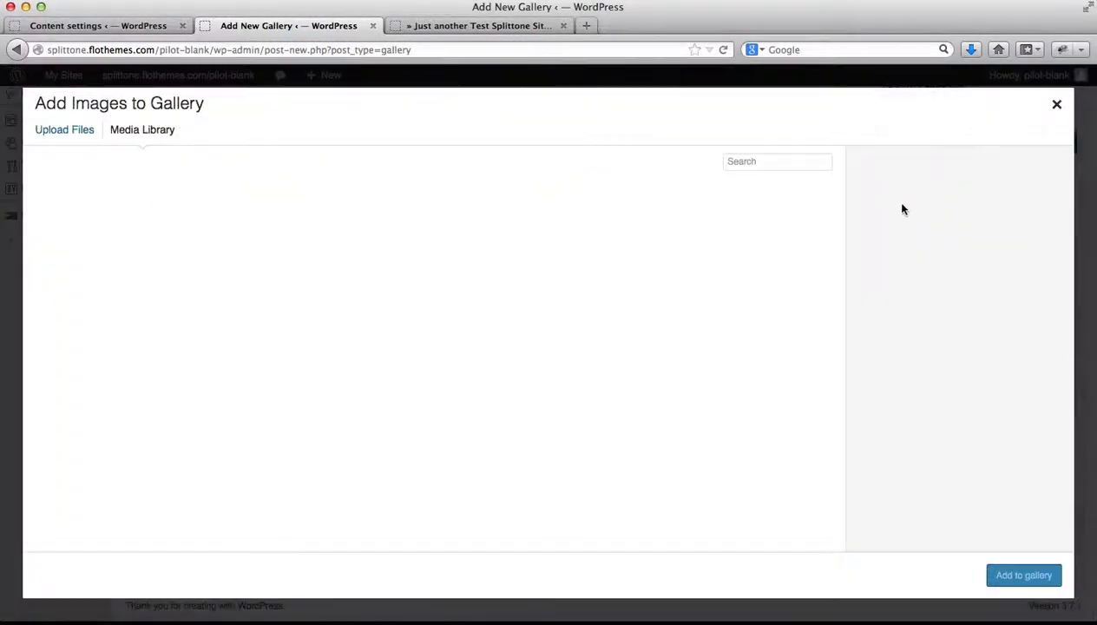
left_click(142, 129)
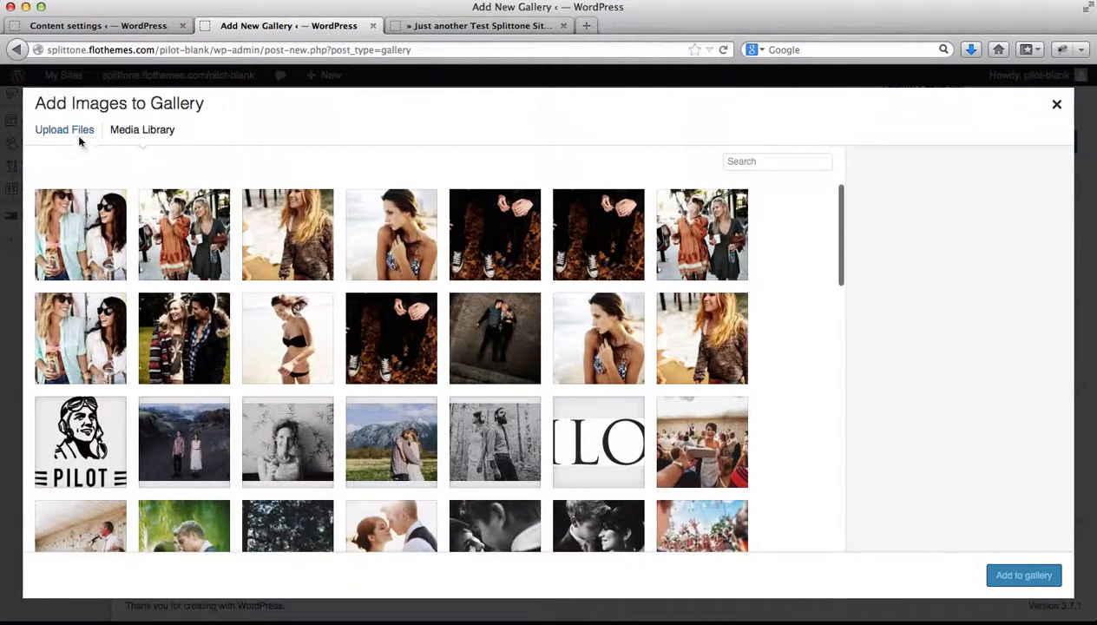
left_click(64, 129)
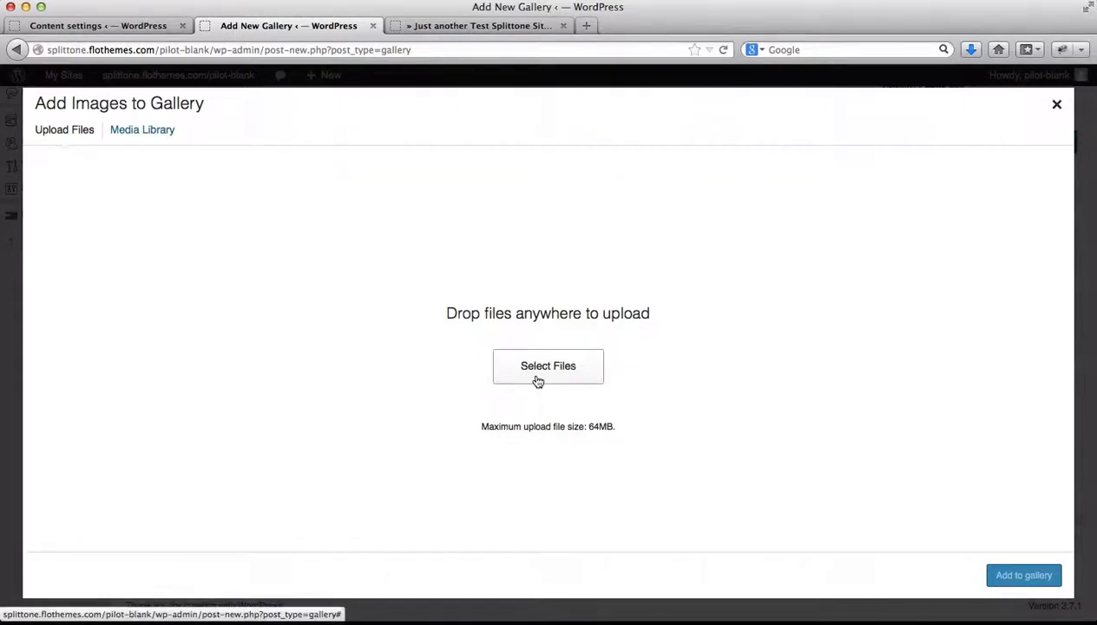
left_click(547, 366)
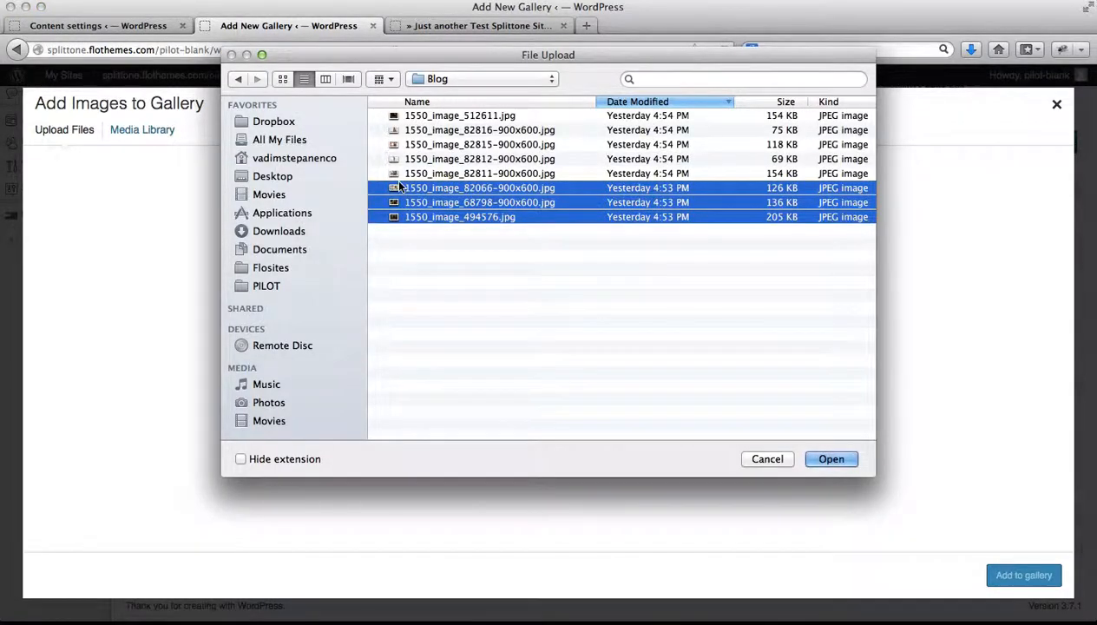
Upload the three chosen JPEGs to the media library and add them to the gallery
left_click(830, 458)
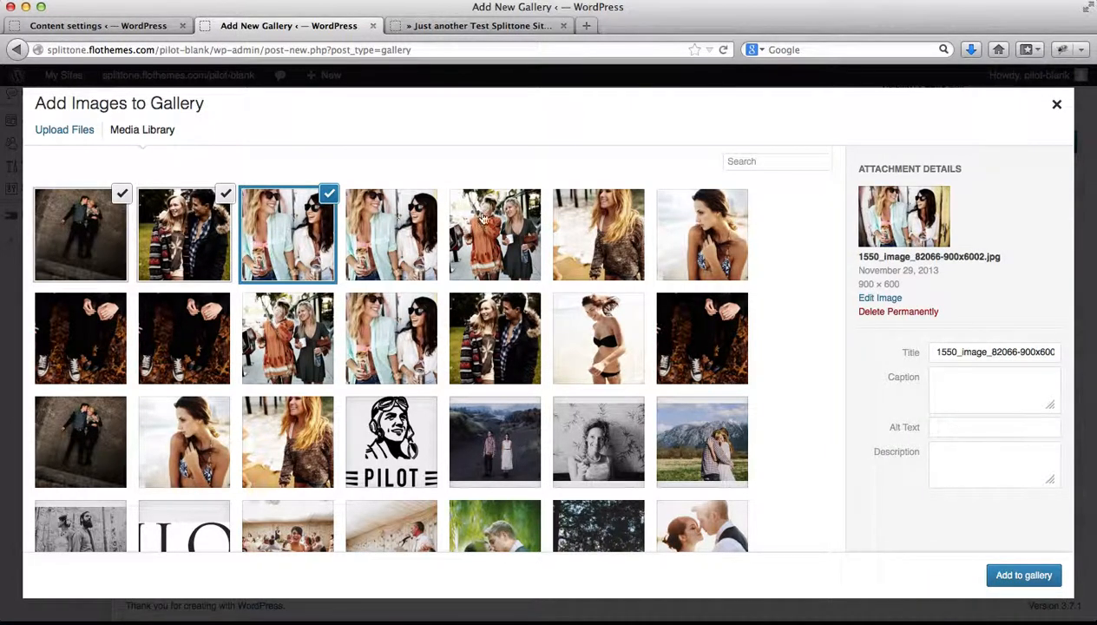
mouse_move(972, 573)
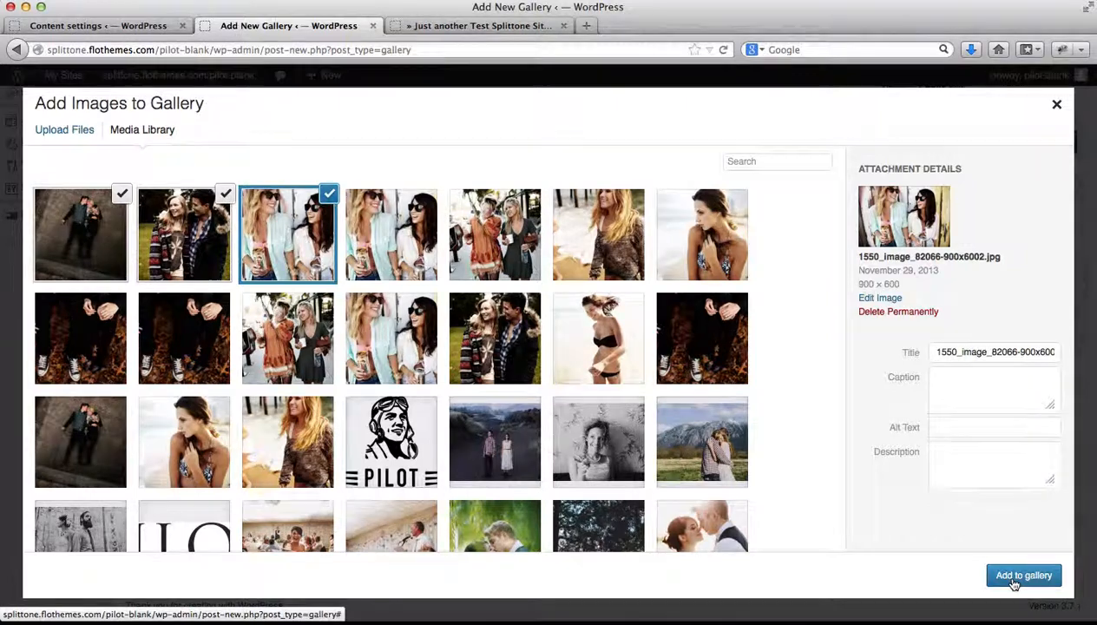
left_click(1023, 575)
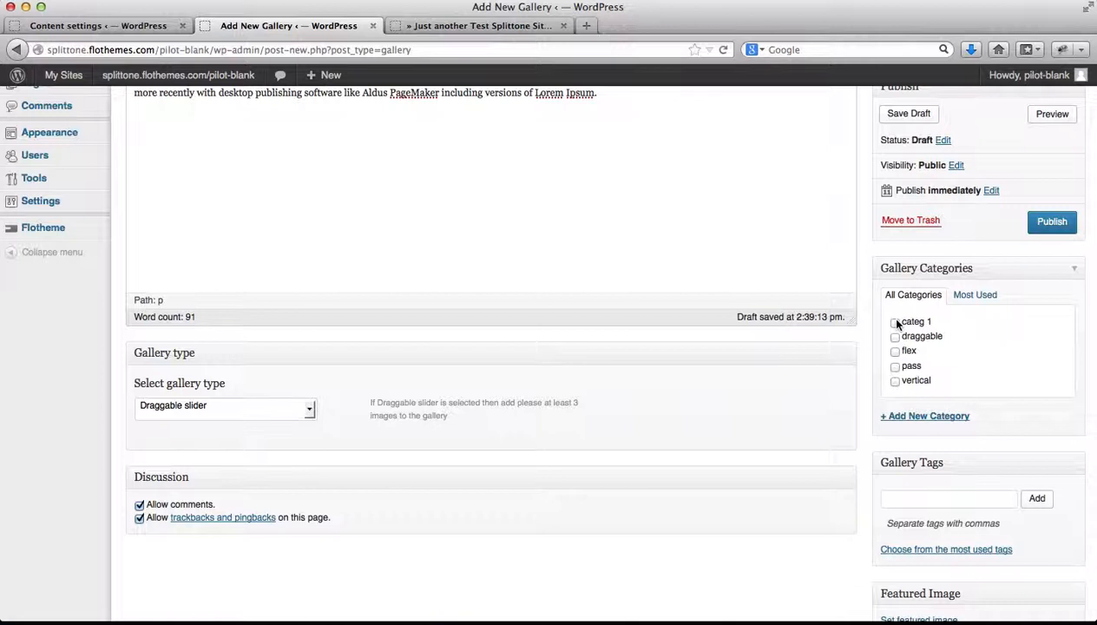
Check categories 'categ 1', 'New' and 'N', and enter 'tags, tags,' as gallery tags
left_click(895, 322)
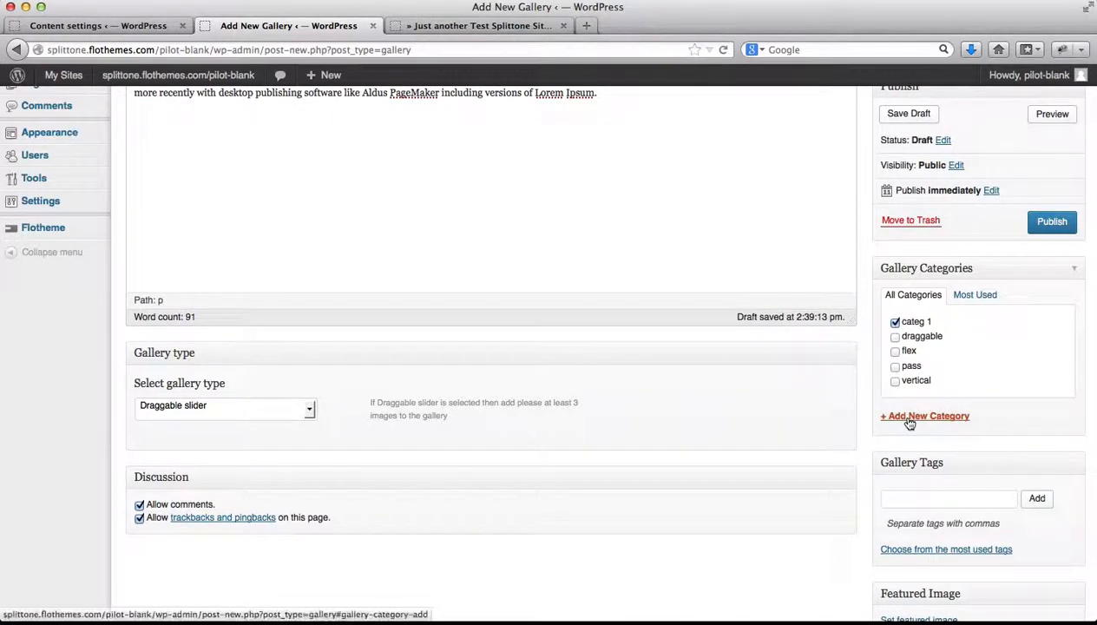
left_click(924, 415)
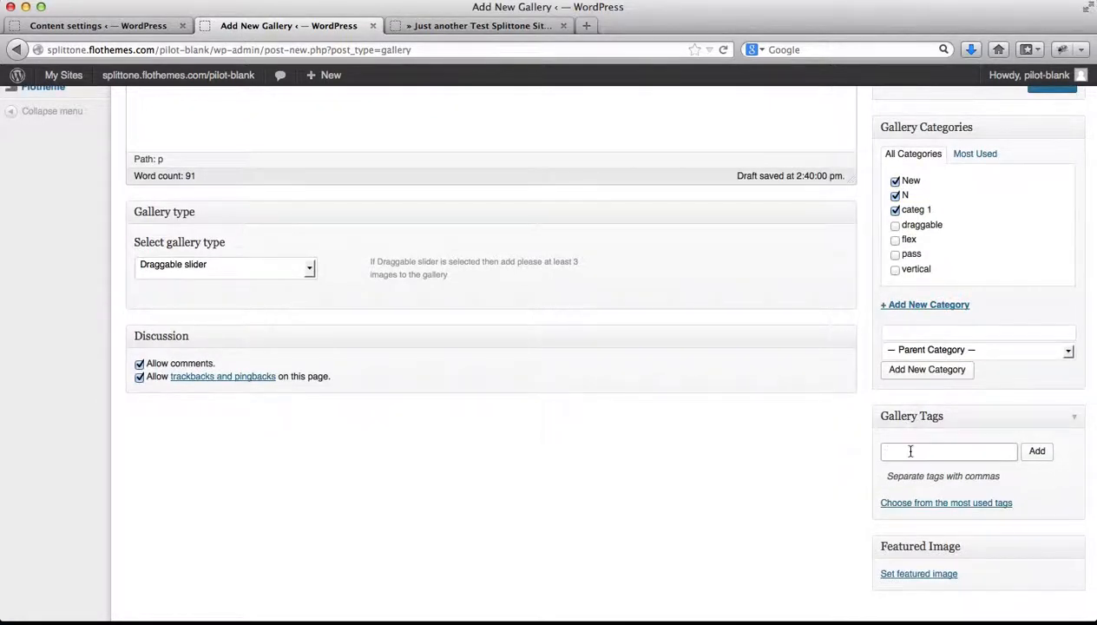
type("tags")
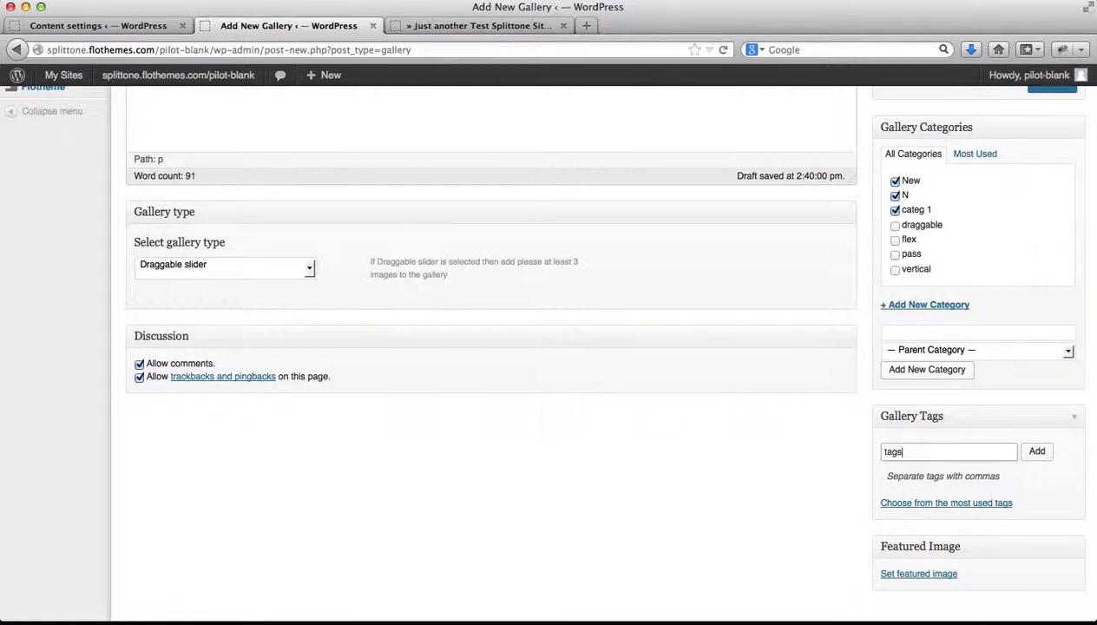
type(", tags")
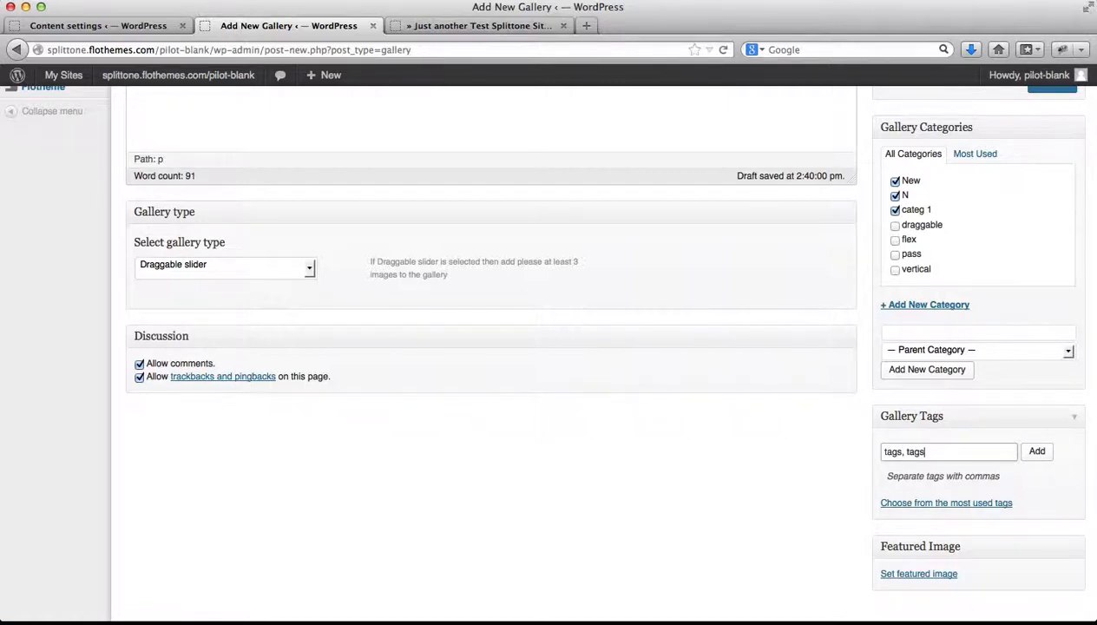
type(",")
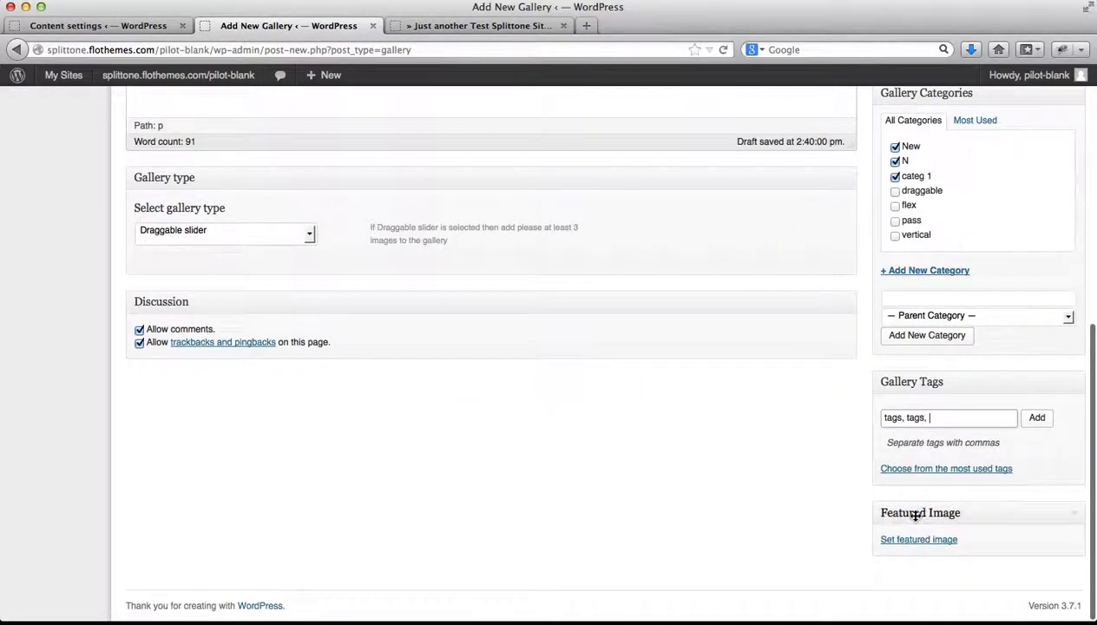
Pick the people-walking-outdoors photo from the Media Library as featured image
left_click(918, 539)
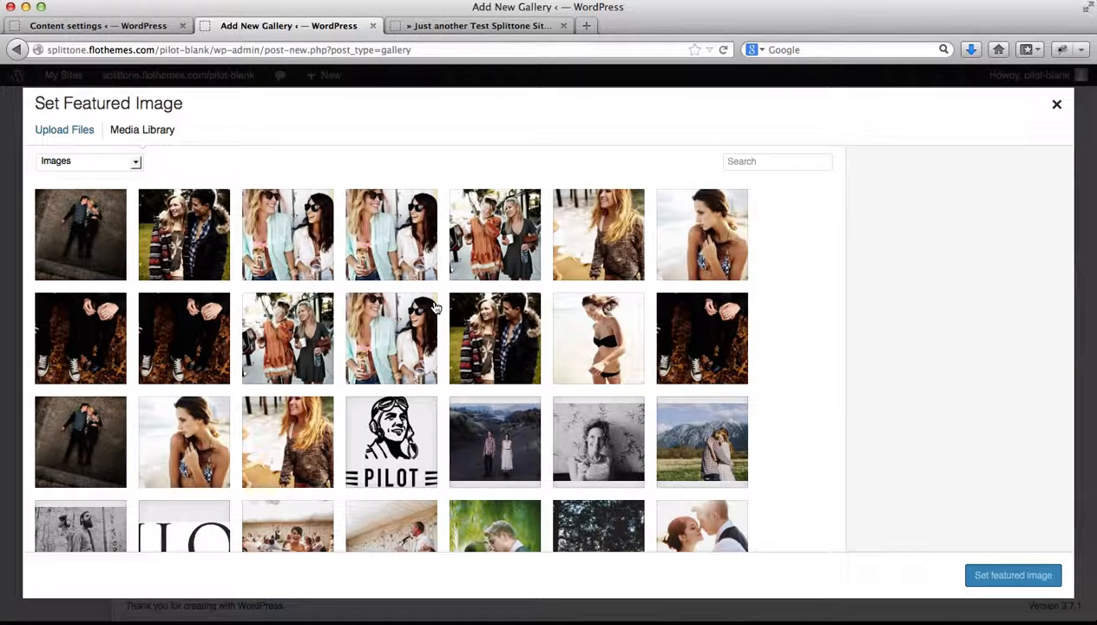
left_click(495, 235)
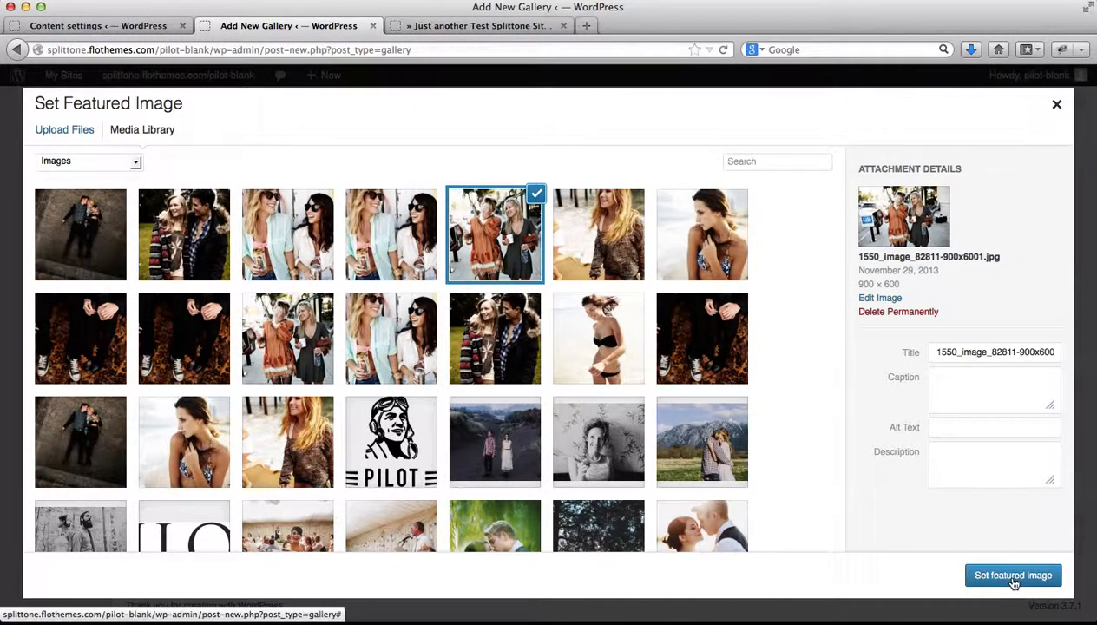
left_click(1012, 575)
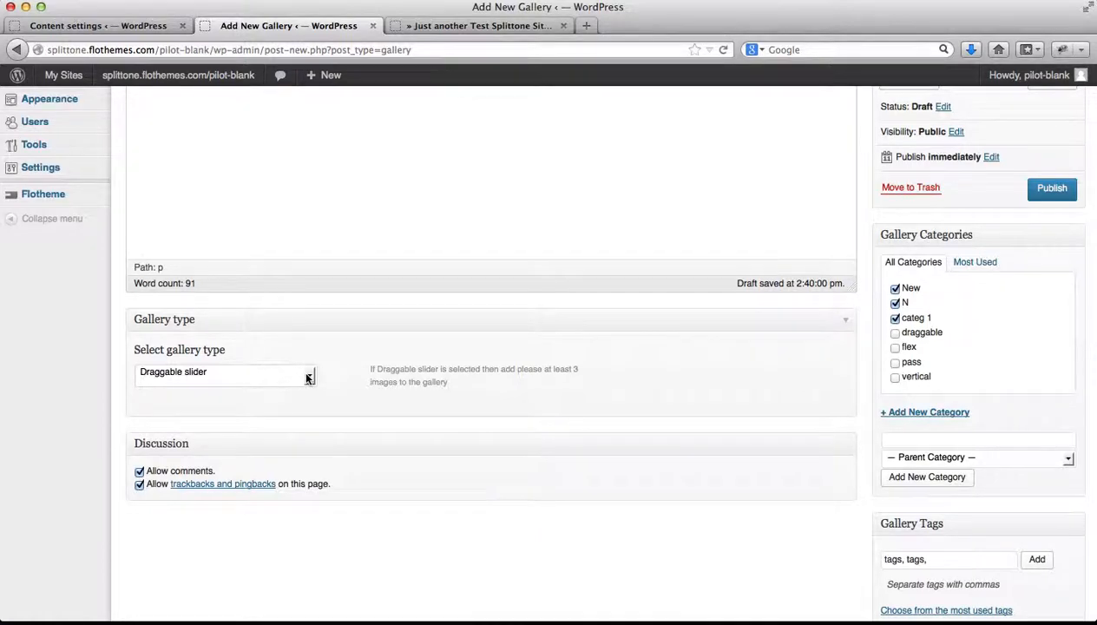
left_click(224, 371)
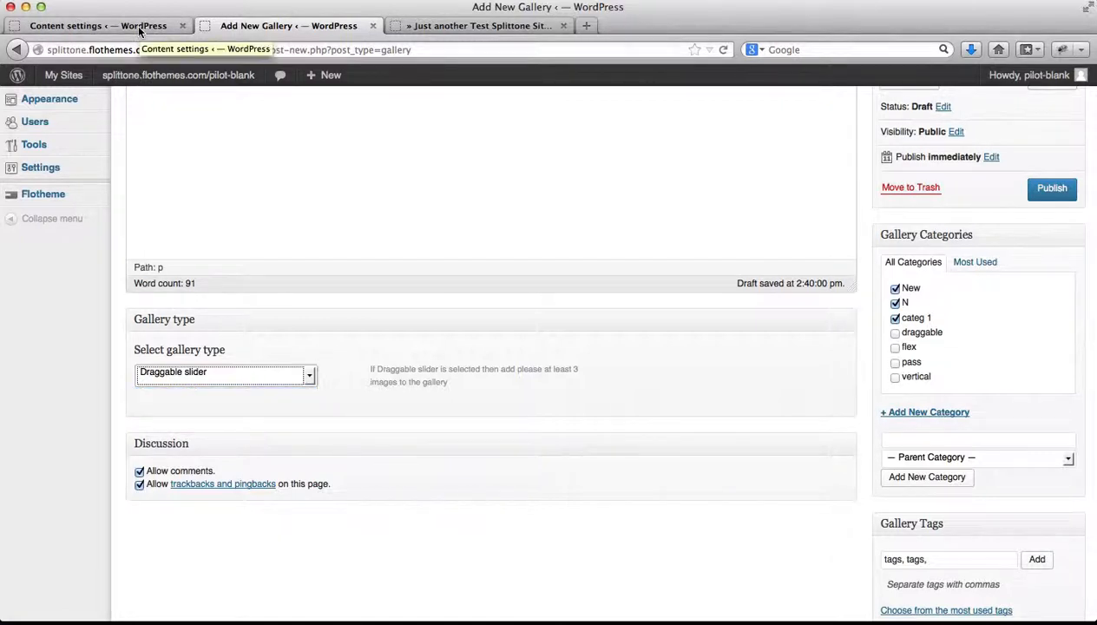
Select the neighbouring-slides single gallery layout in theme content settings, then return to the editor
left_click(99, 26)
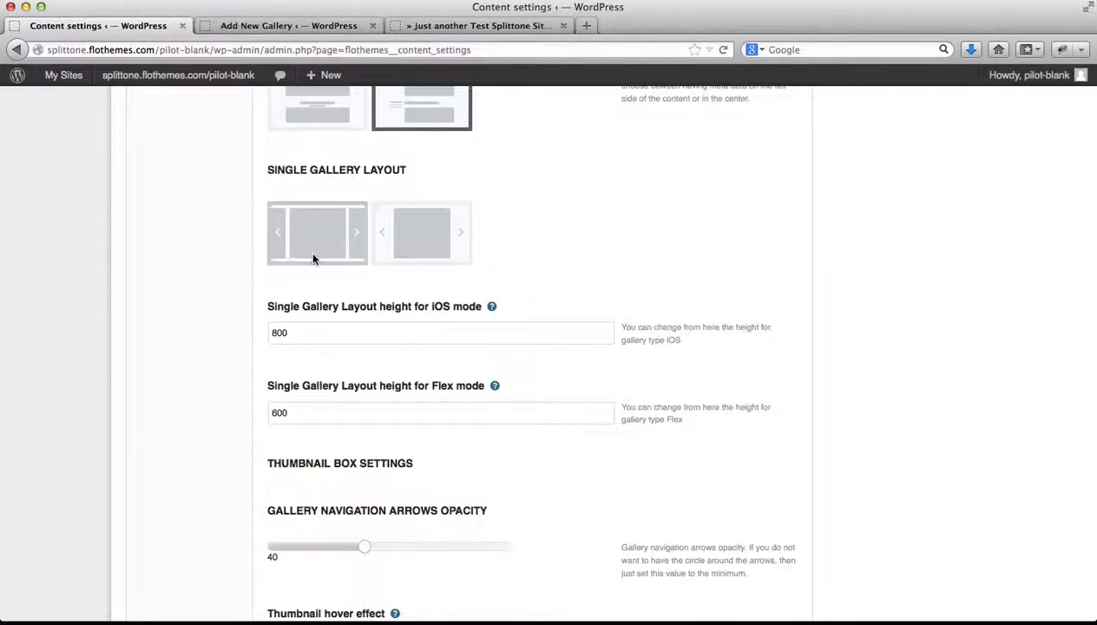
left_click(317, 232)
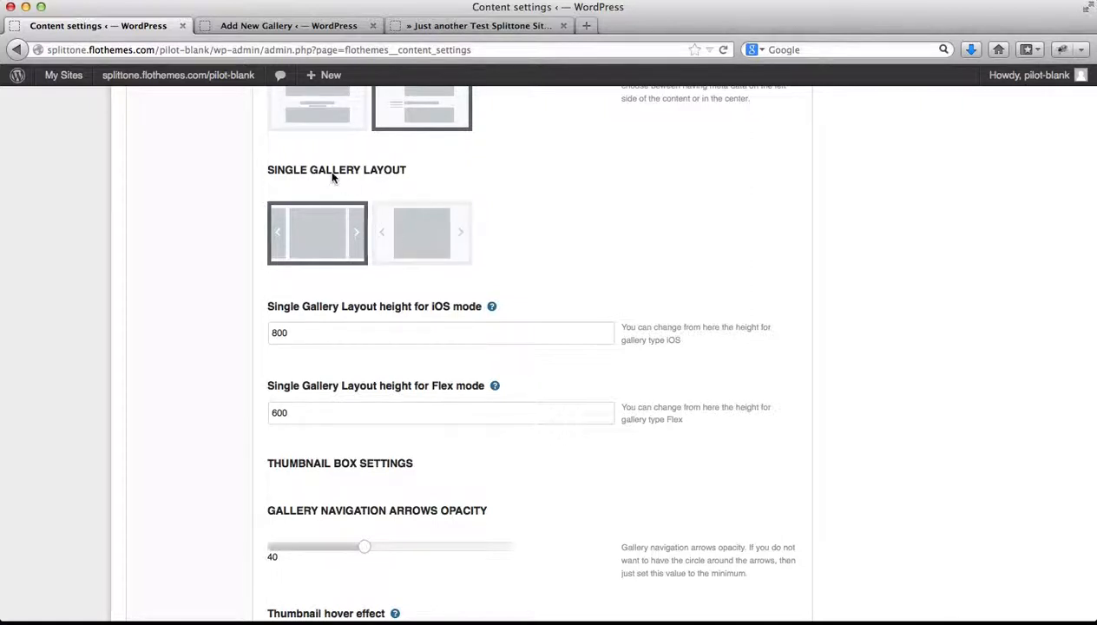
left_click(288, 25)
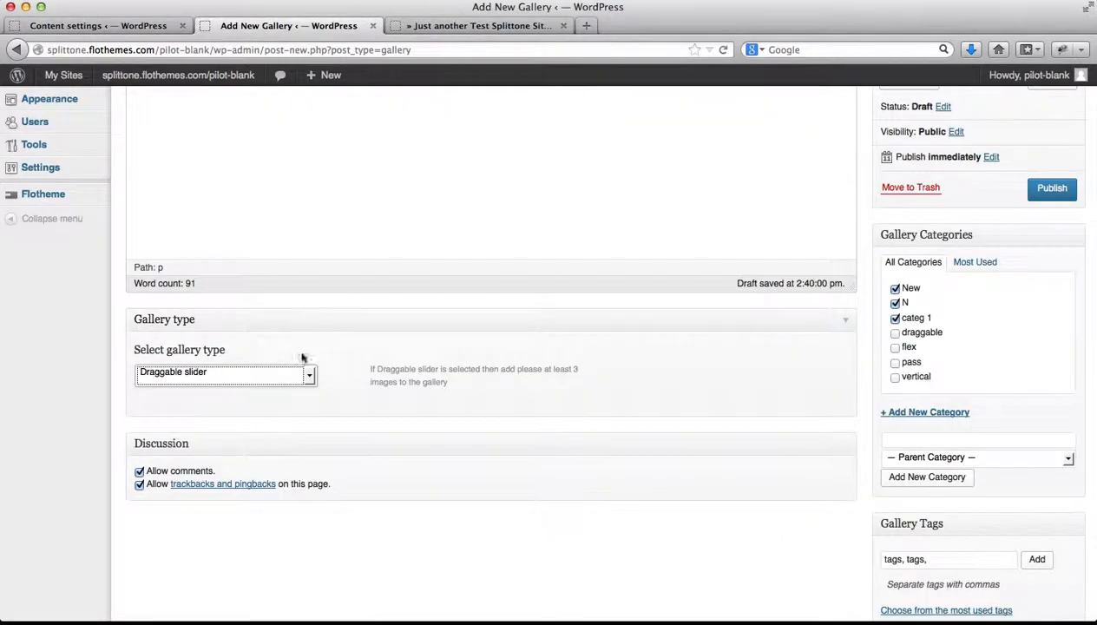
mouse_move(292, 414)
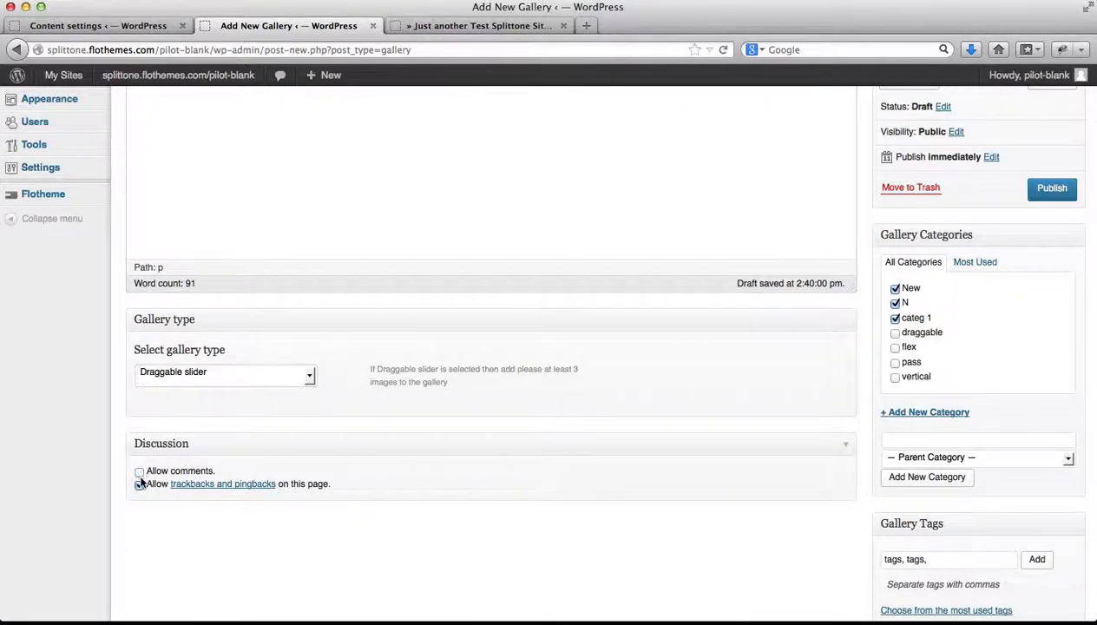
Disable comments and trackbacks/pingbacks, publish 'Newest gallery', and view the live galleries page
left_click(139, 471)
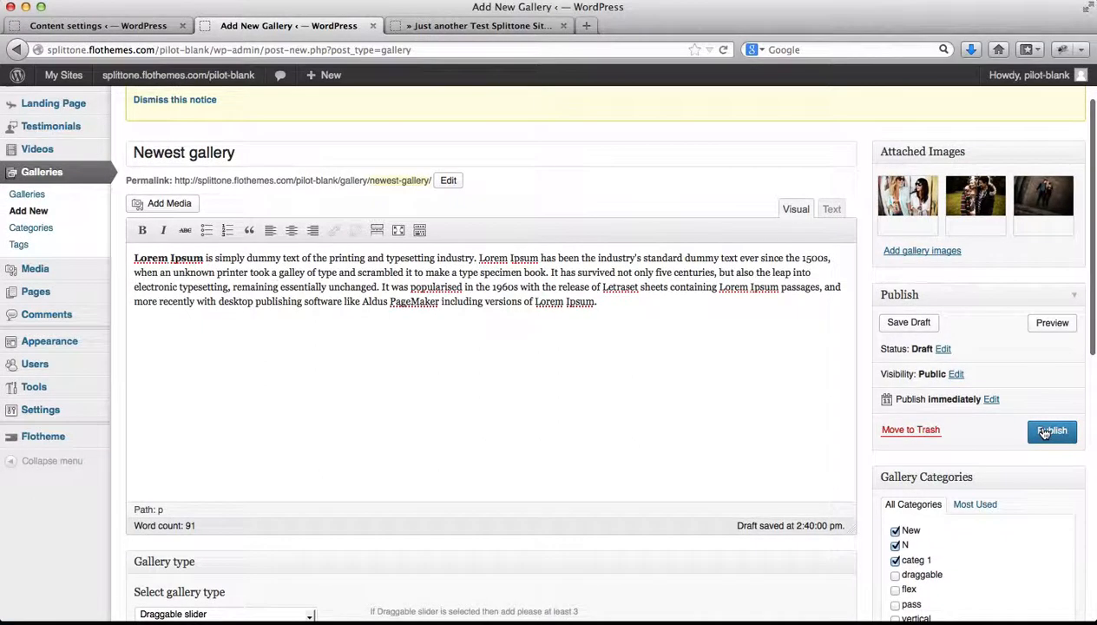
left_click(1051, 430)
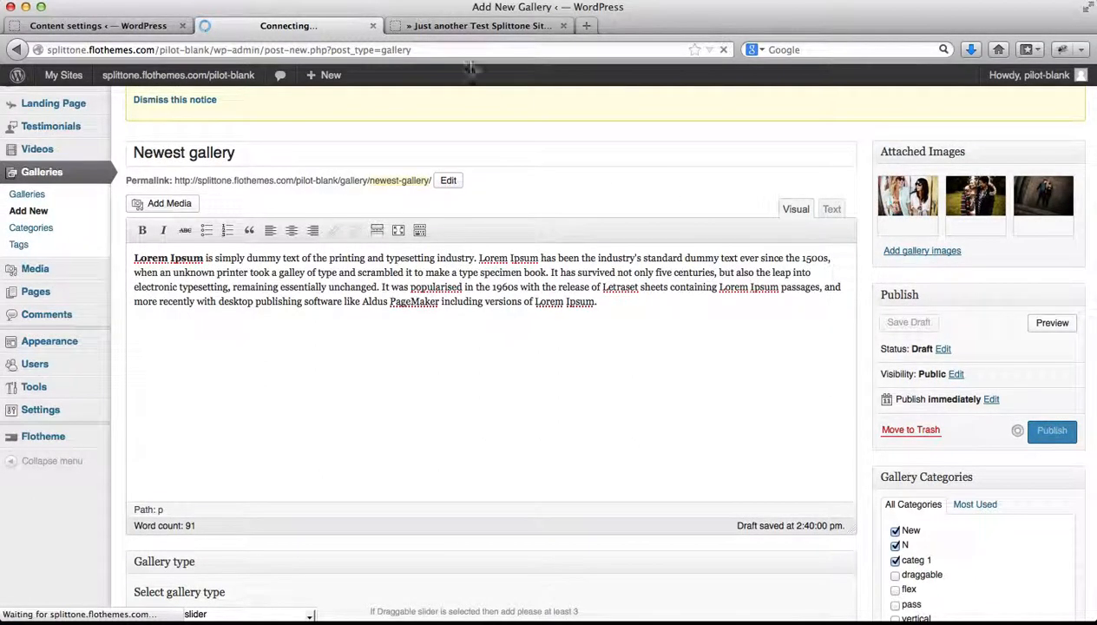
left_click(482, 25)
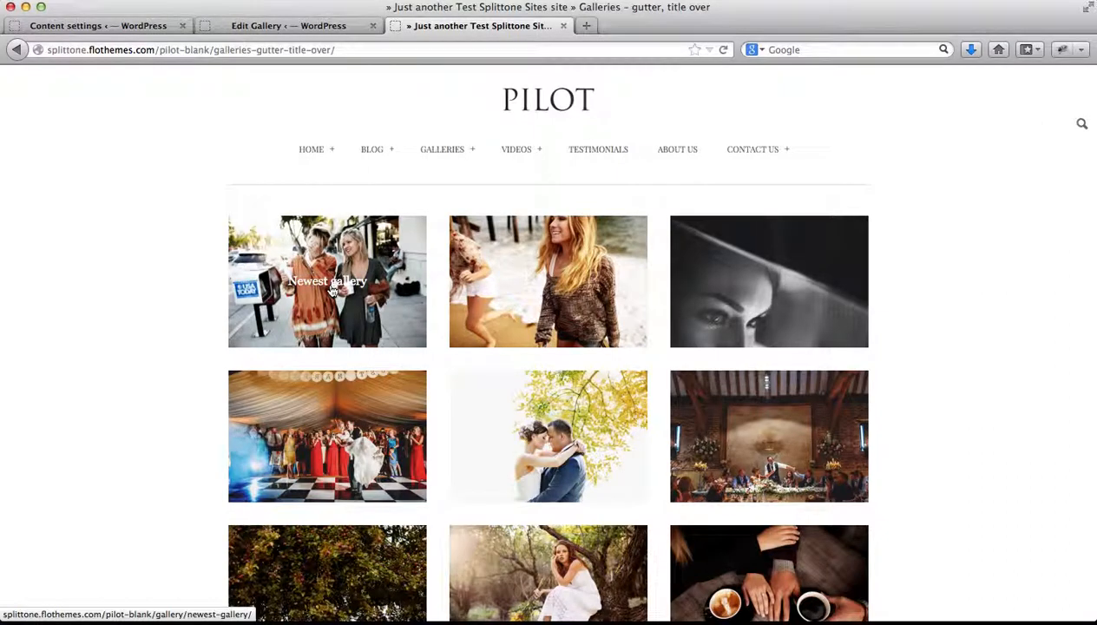
Open the 'Newest gallery' post and advance the draggable slider through its three images
left_click(328, 281)
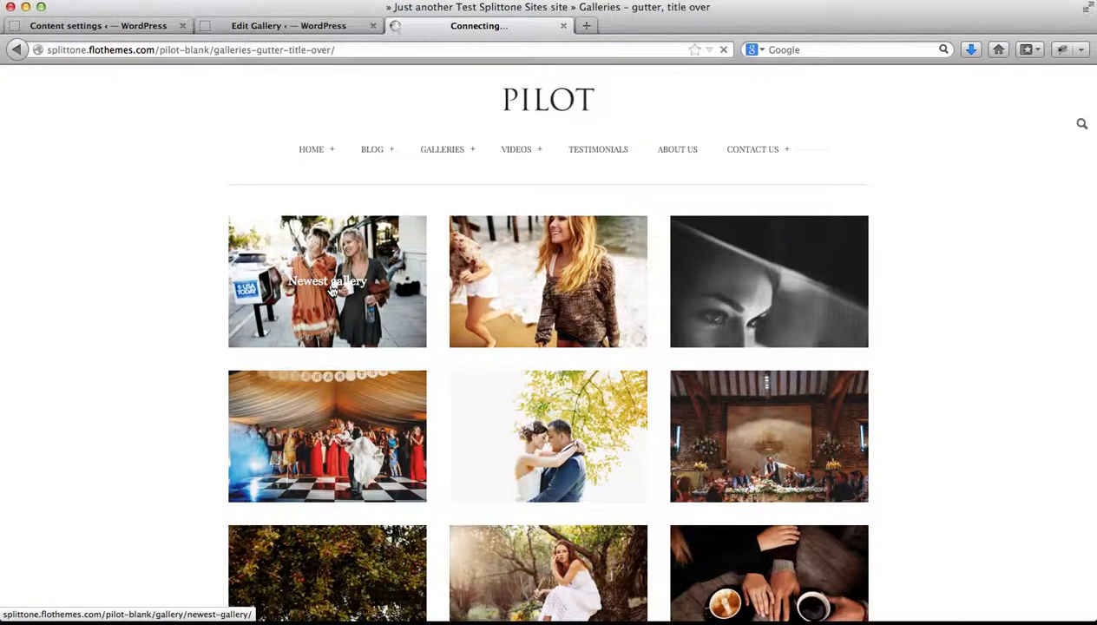
left_click(327, 281)
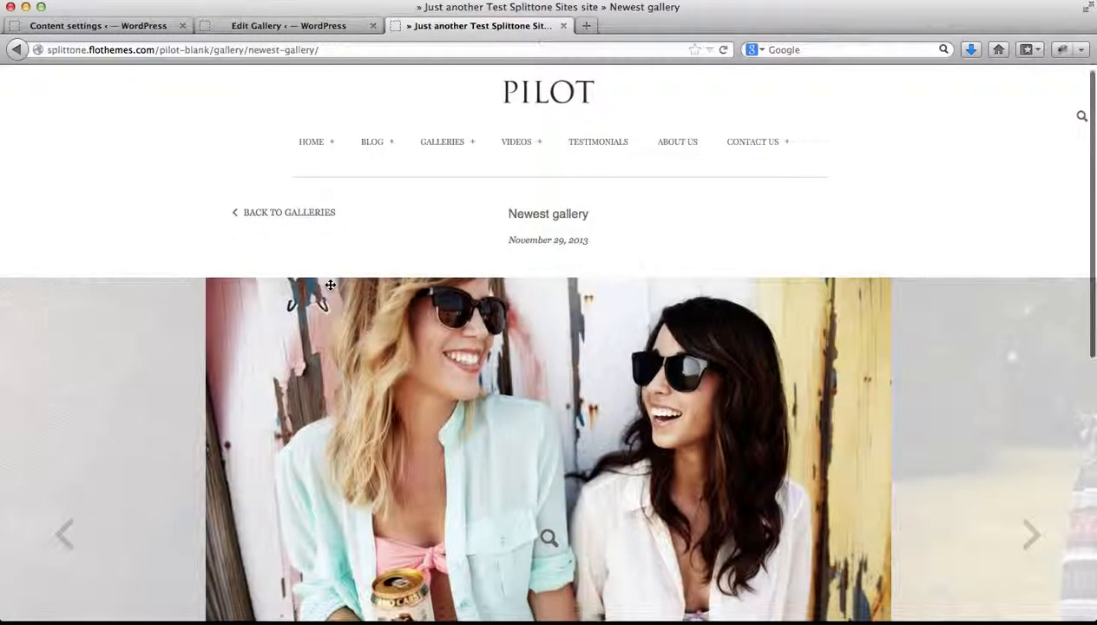
scroll("down", 3)
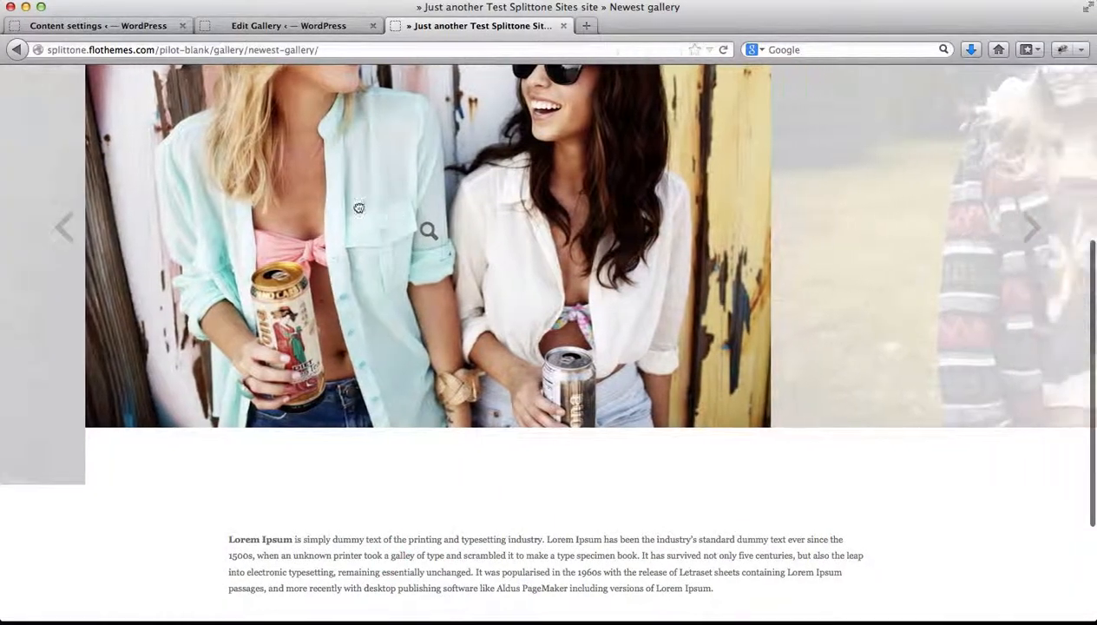
scroll("up", 3)
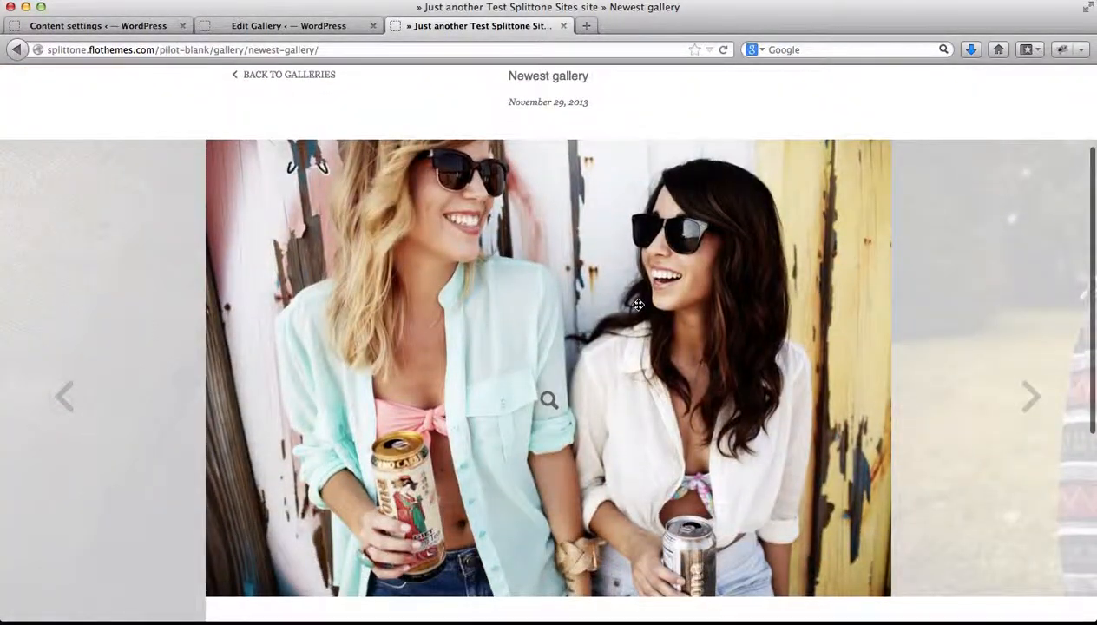
left_click(1030, 397)
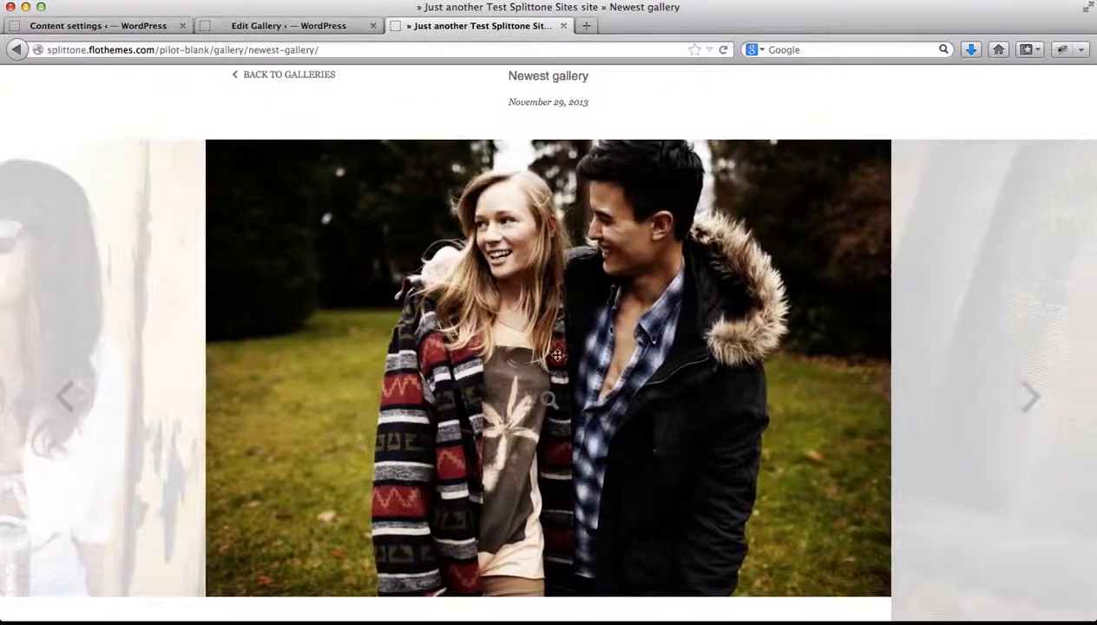
left_click(1029, 397)
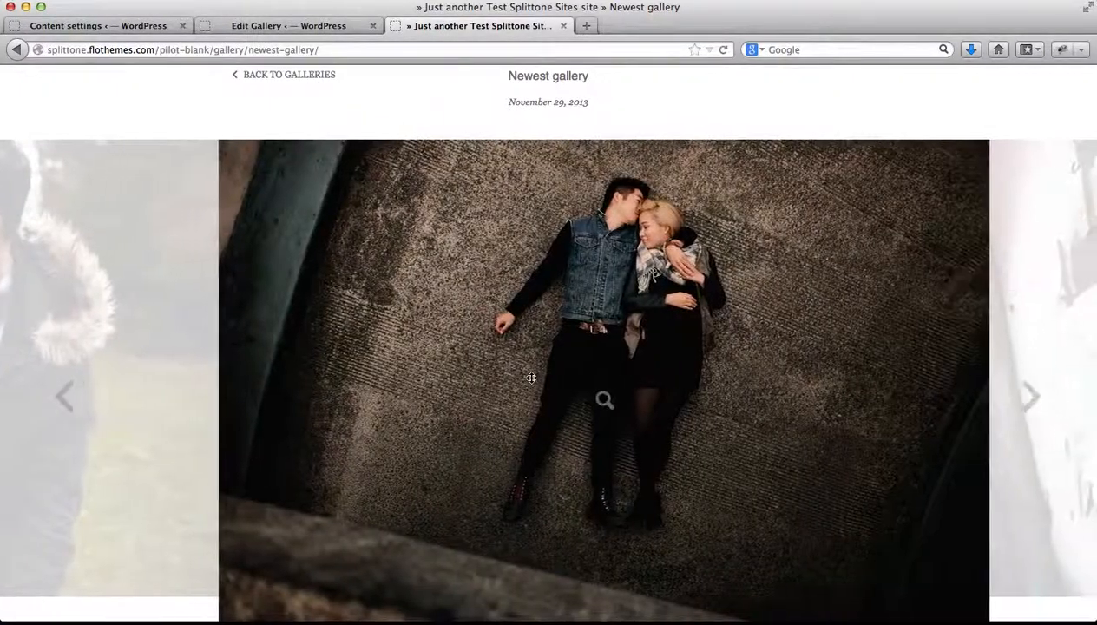
scroll("down", 3)
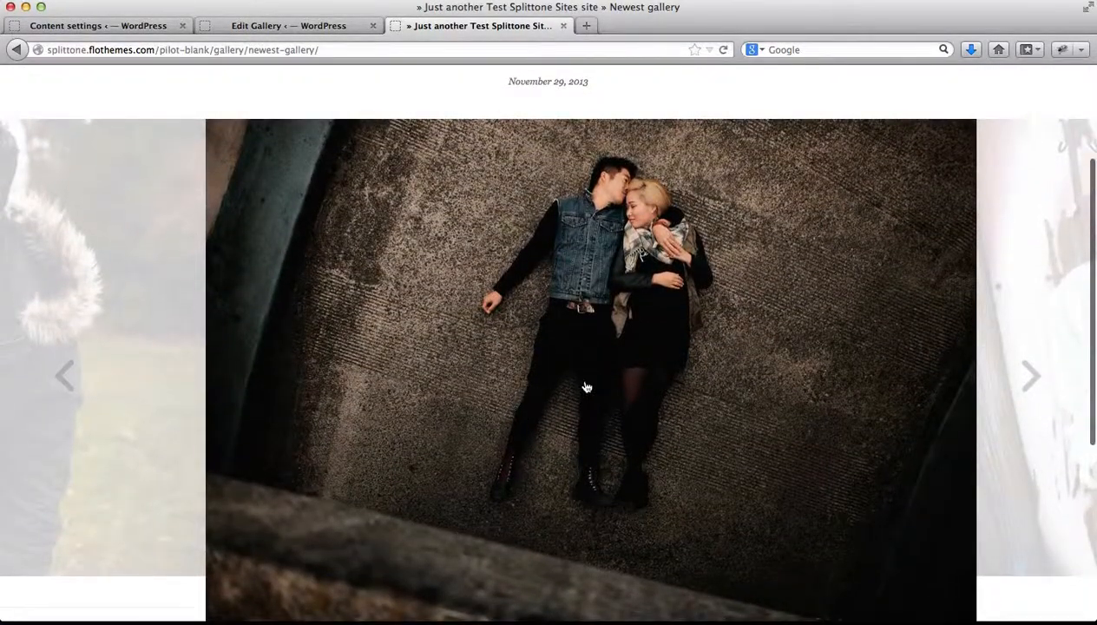
left_click(587, 387)
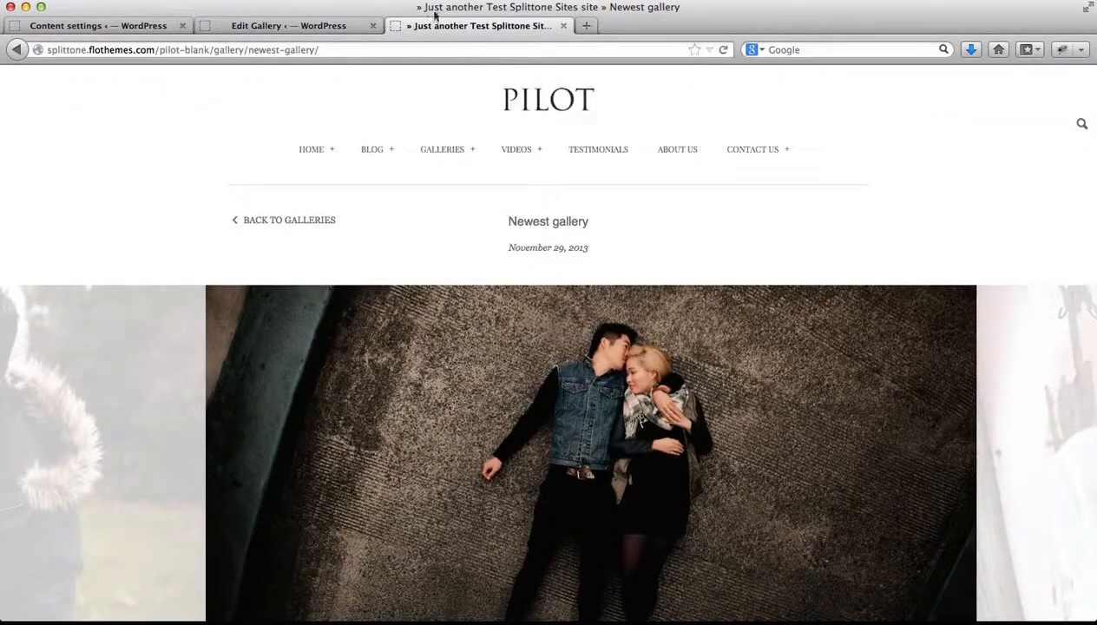
Set 'Newest gallery' to Flex slider, update the post, and reload the live page
left_click(288, 25)
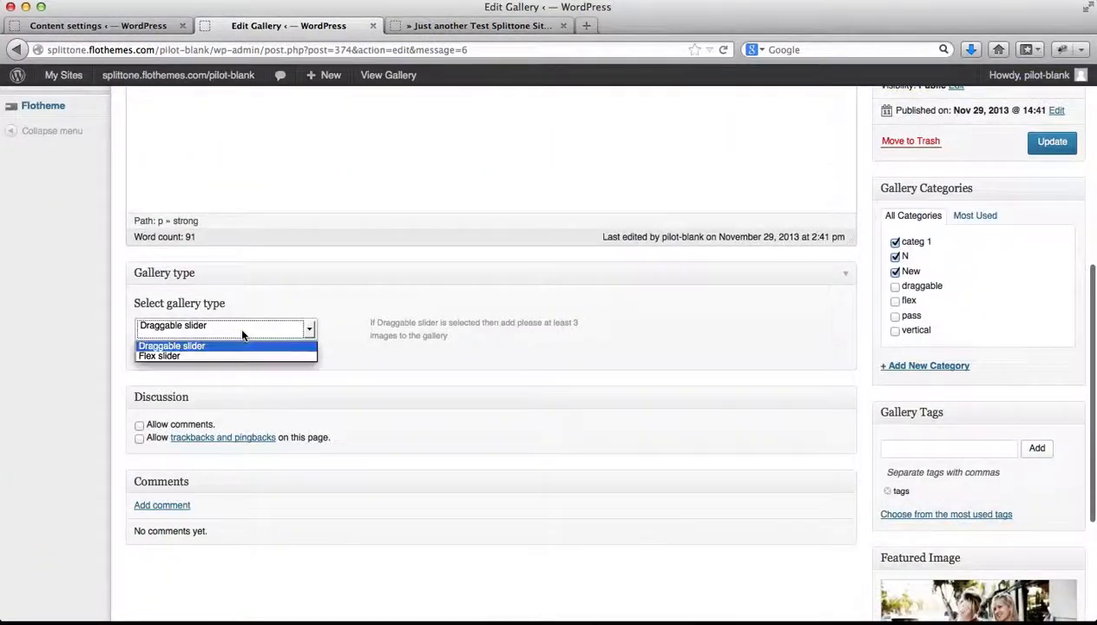
left_click(159, 356)
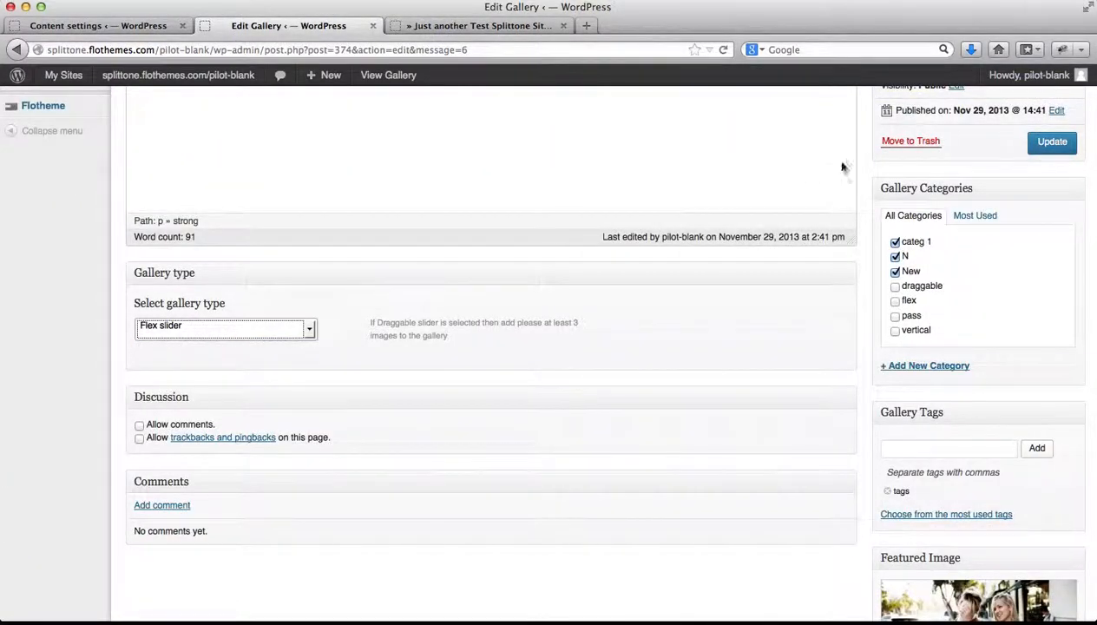
left_click(1052, 141)
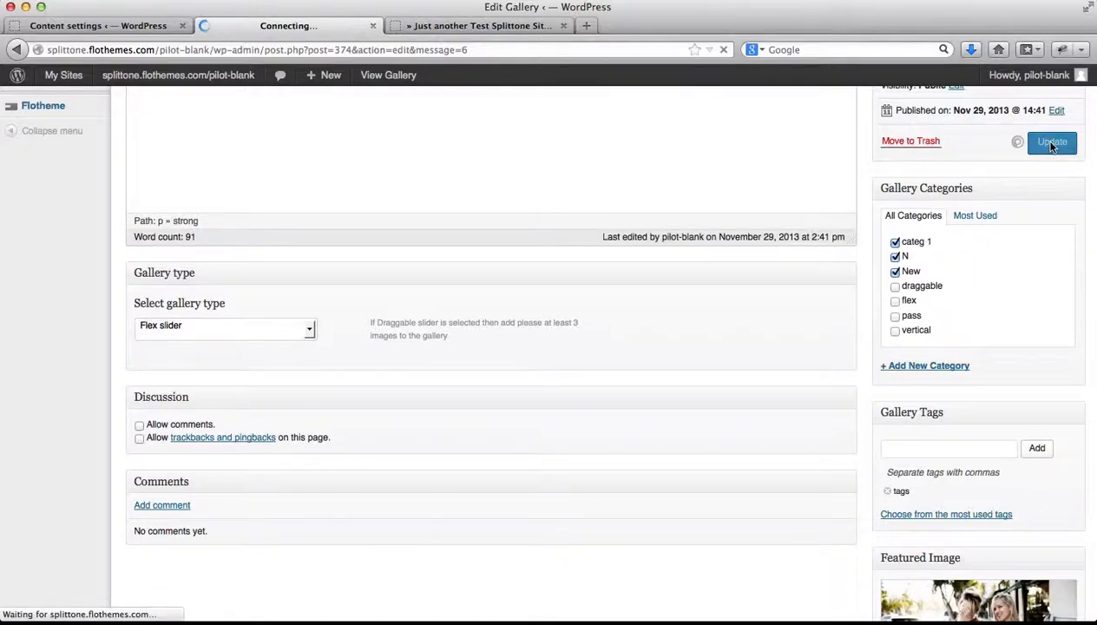
left_click(1050, 141)
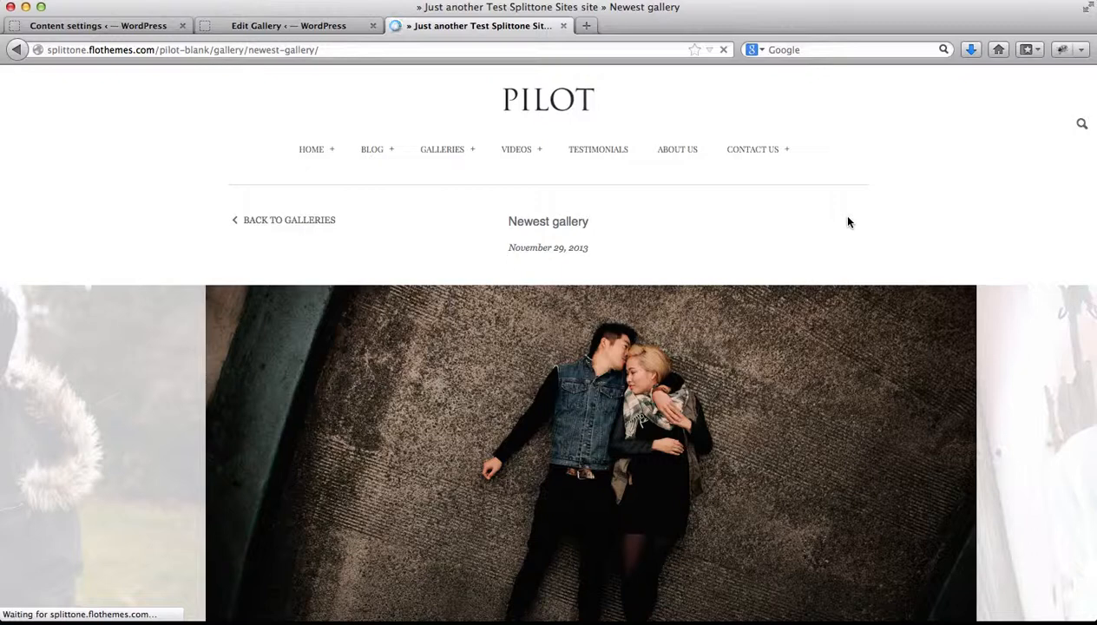
Advance the Newest gallery flex slider to its second and third images
scroll("down", 3)
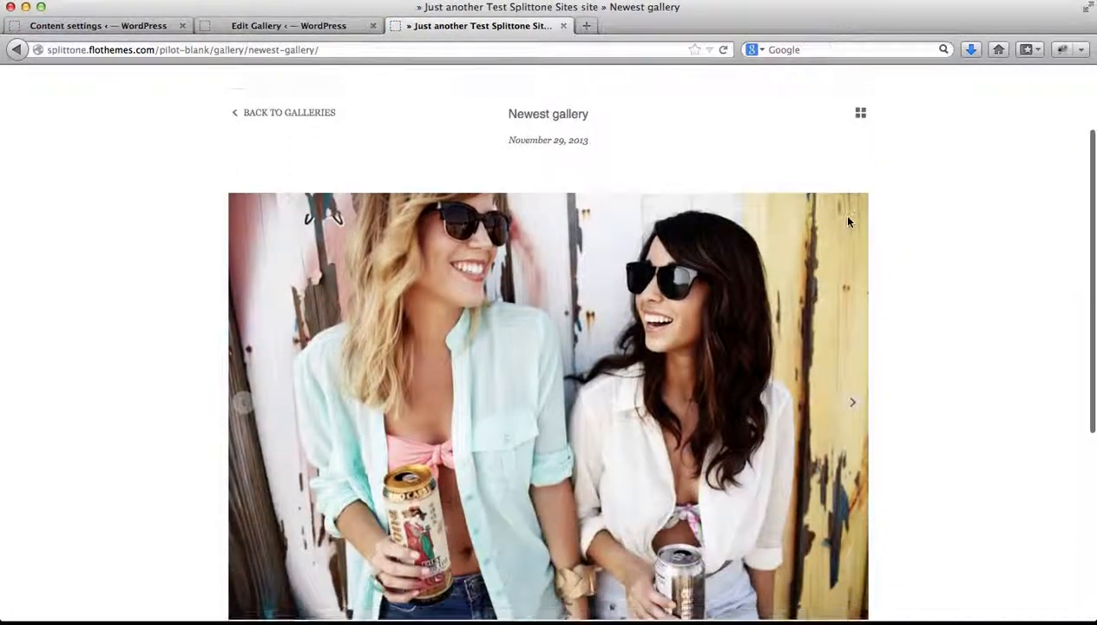
left_click(852, 402)
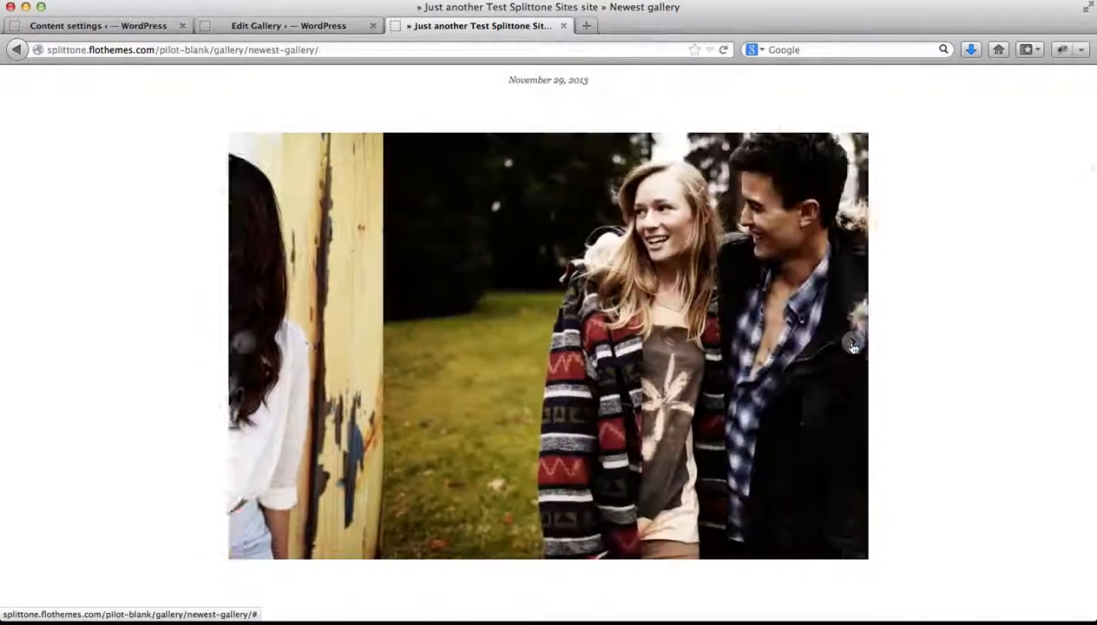
left_click(852, 342)
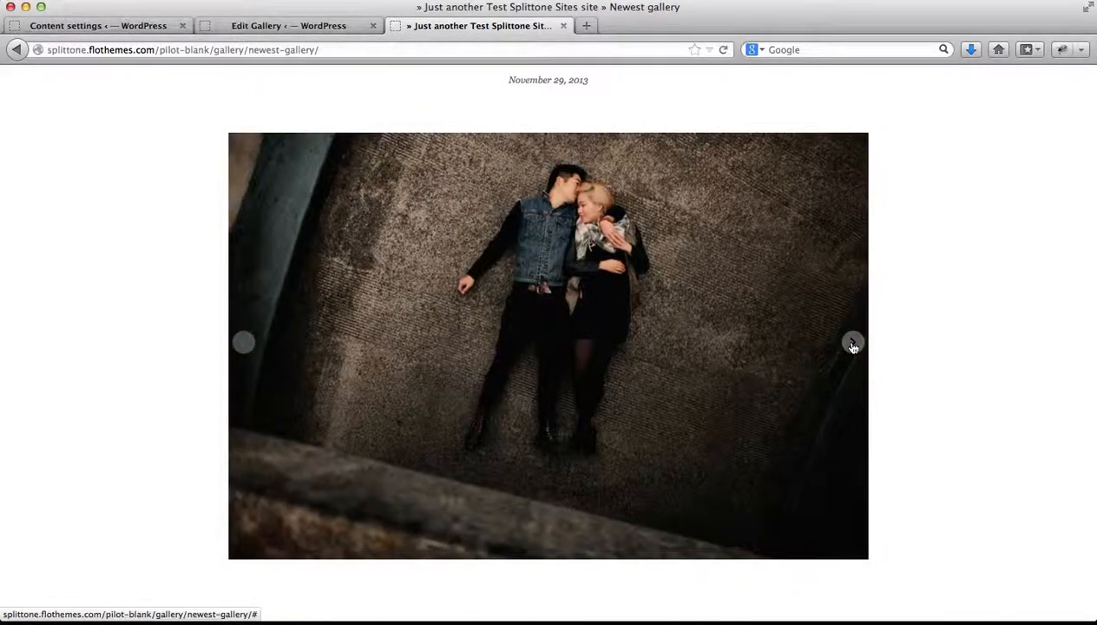
Scroll further down the post, then return to the WordPress gallery editor
scroll("down", 3)
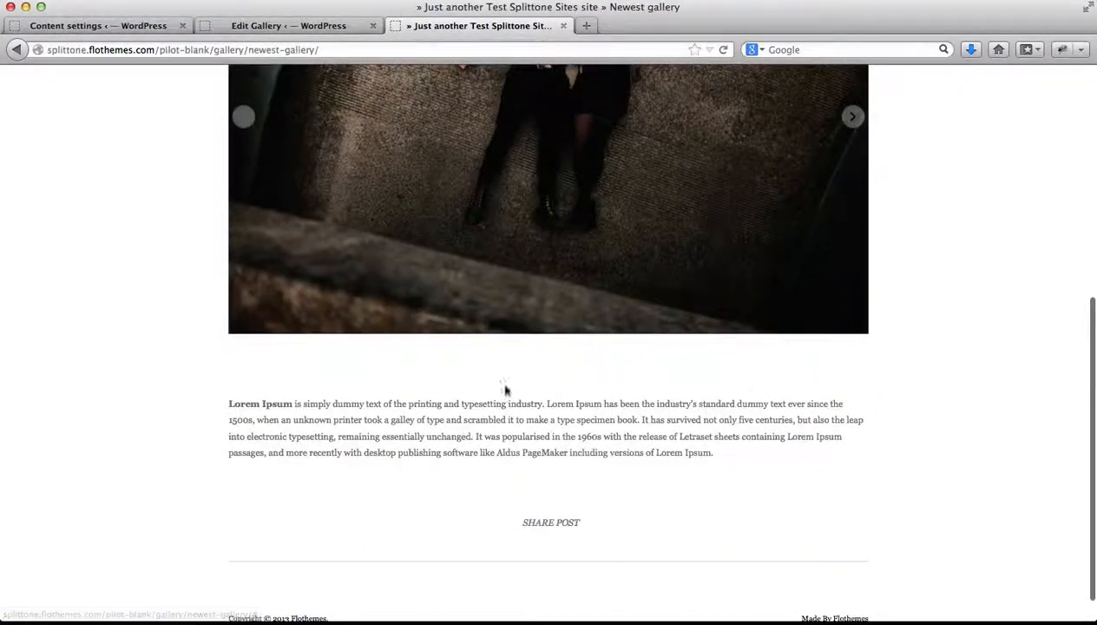
scroll("down", 3)
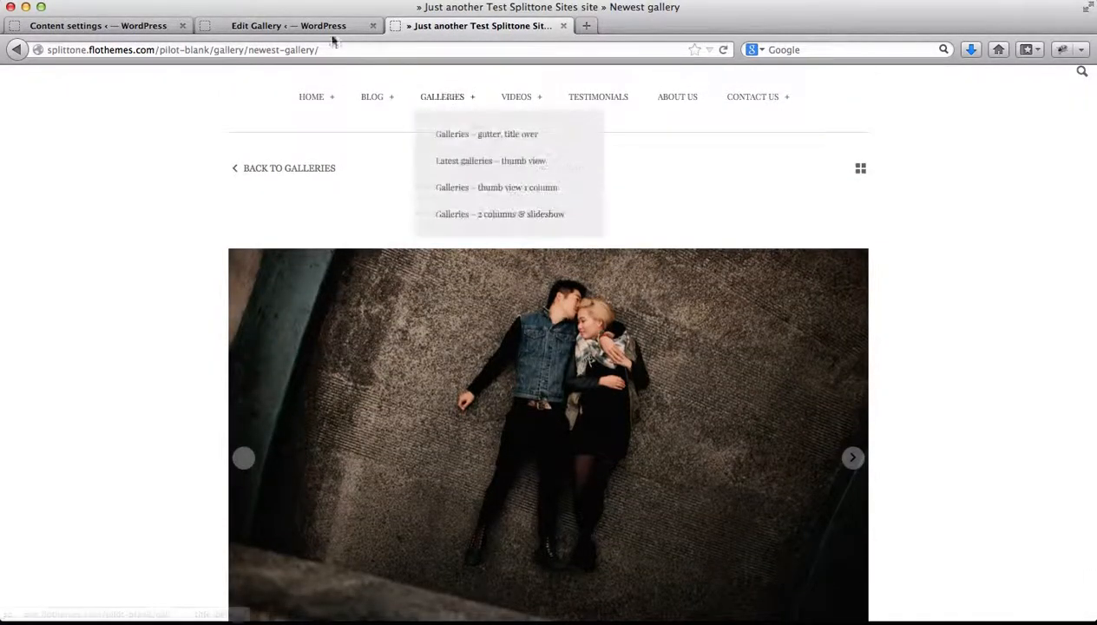
left_click(288, 25)
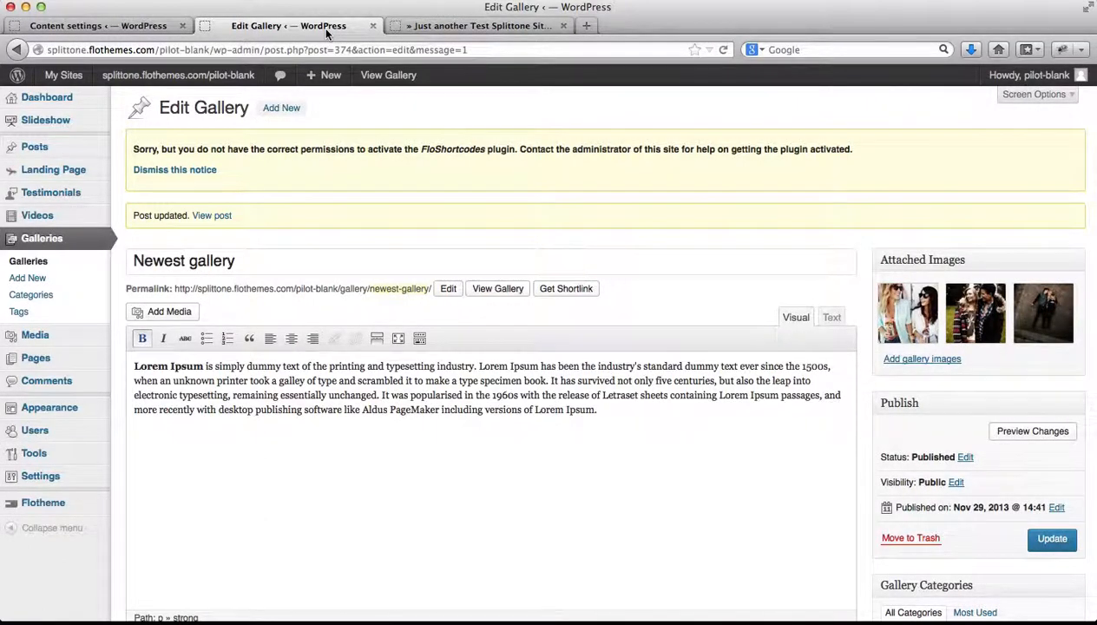
left_click(96, 26)
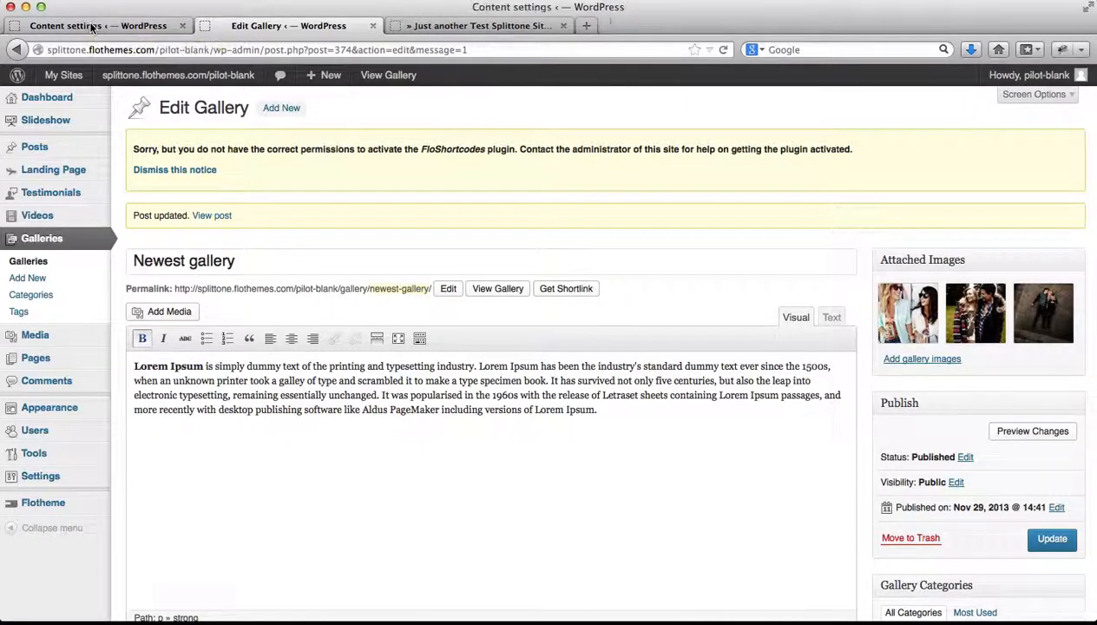
left_click(95, 25)
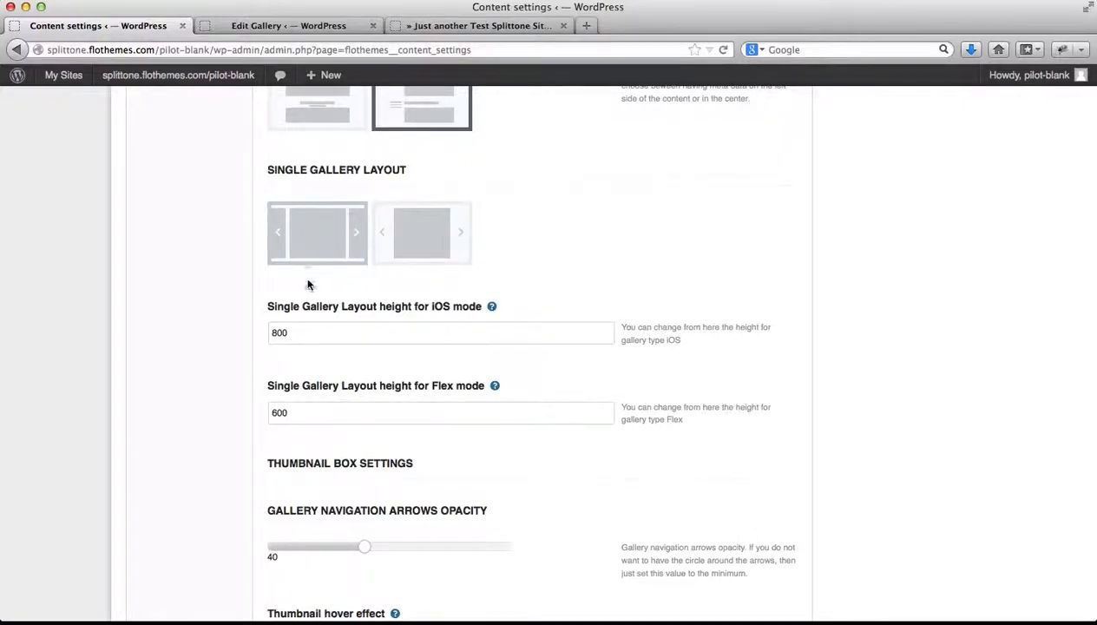
left_click(318, 233)
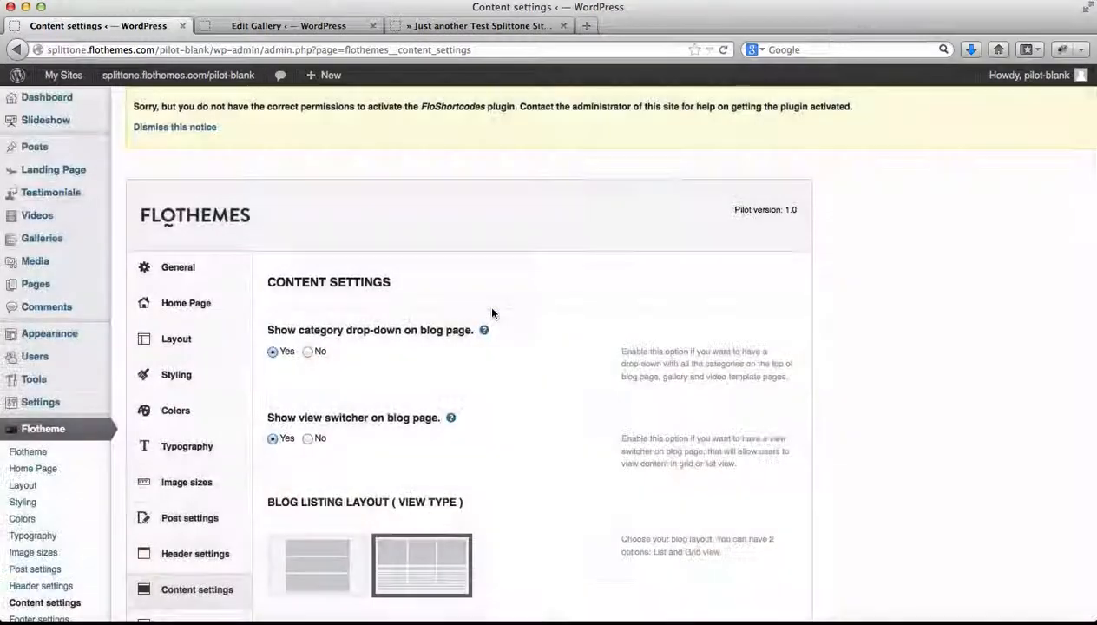
left_click(288, 25)
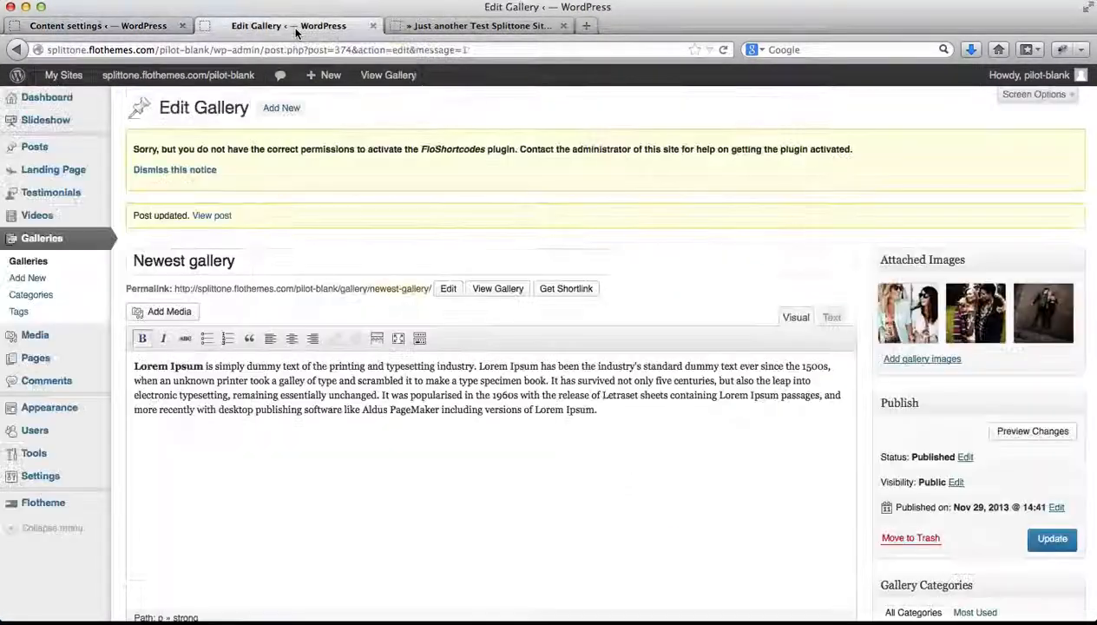